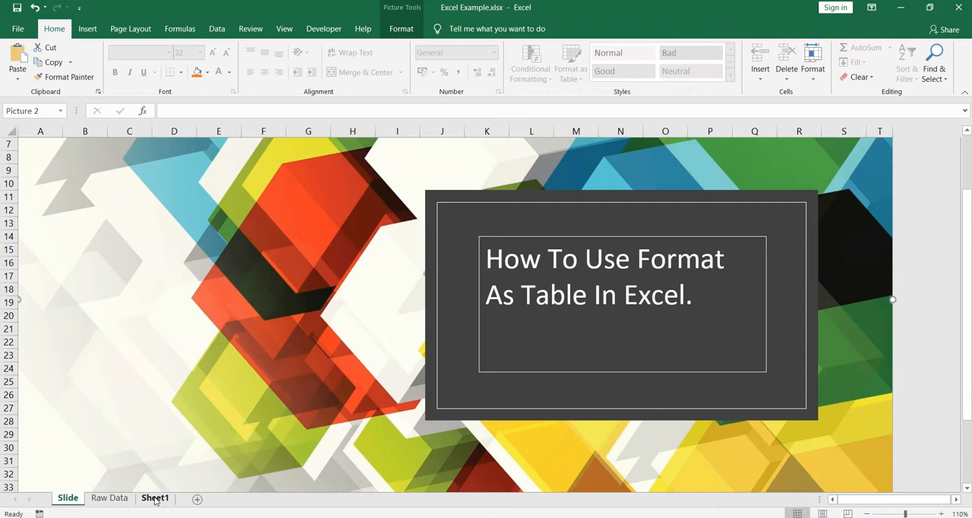
Step: On Sheet1, narrow the mpg column to fit its numbers and select the car table
left_click(155, 497)
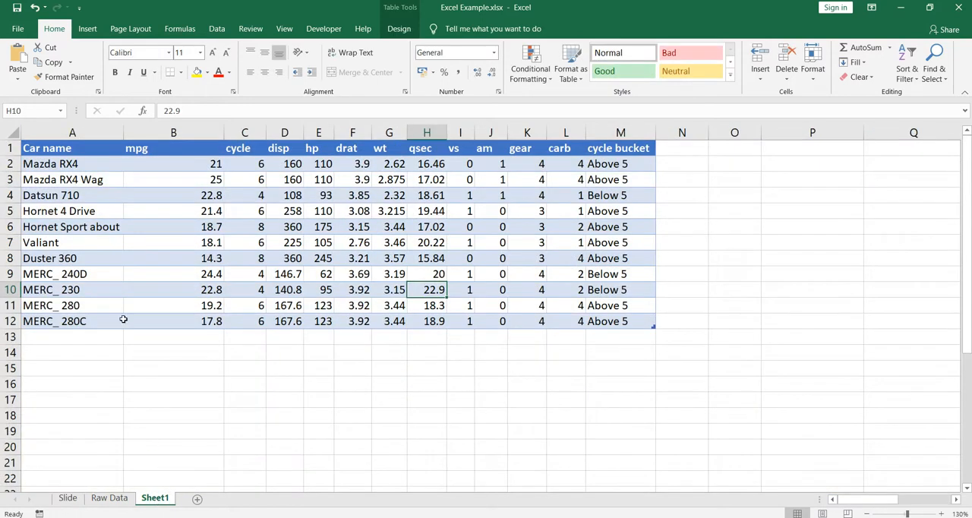
left_click(173, 195)
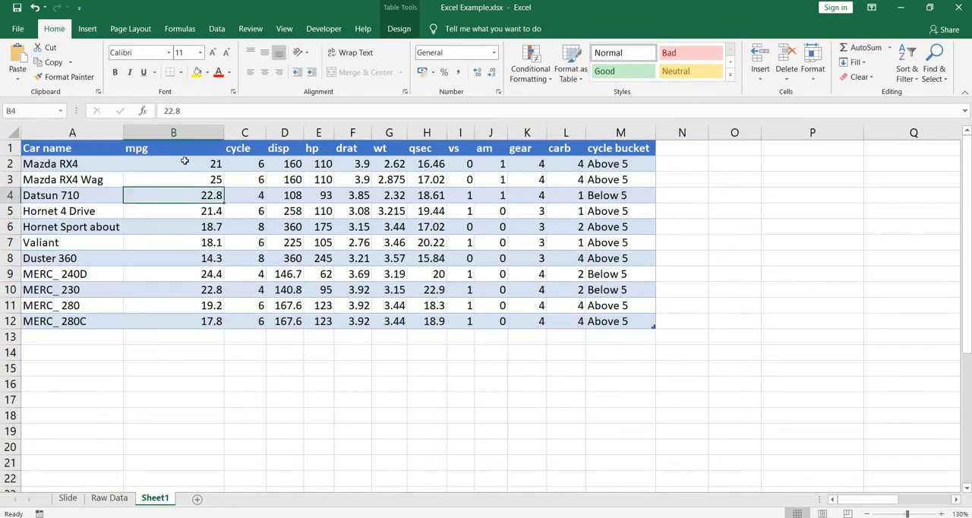
left_click_drag(223, 133, 173, 132)
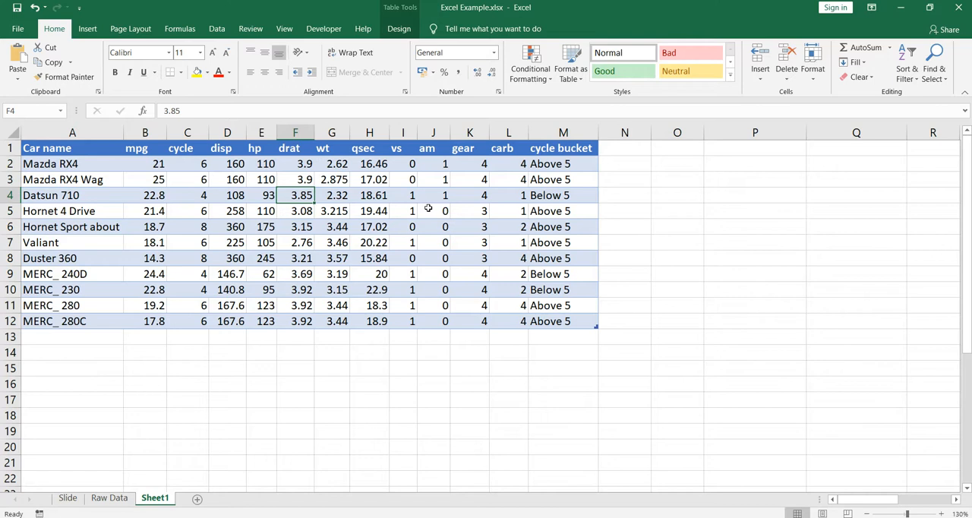
left_click(72, 148)
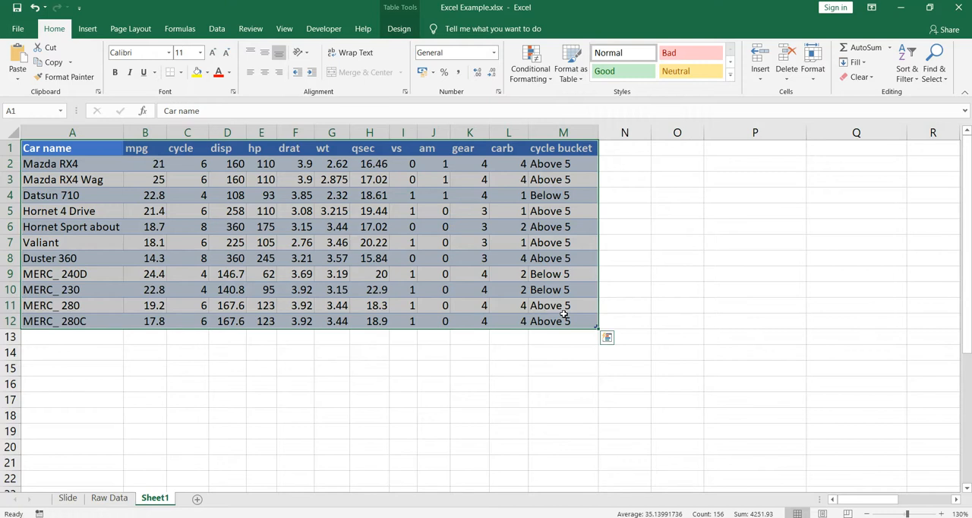
mouse_move(658, 439)
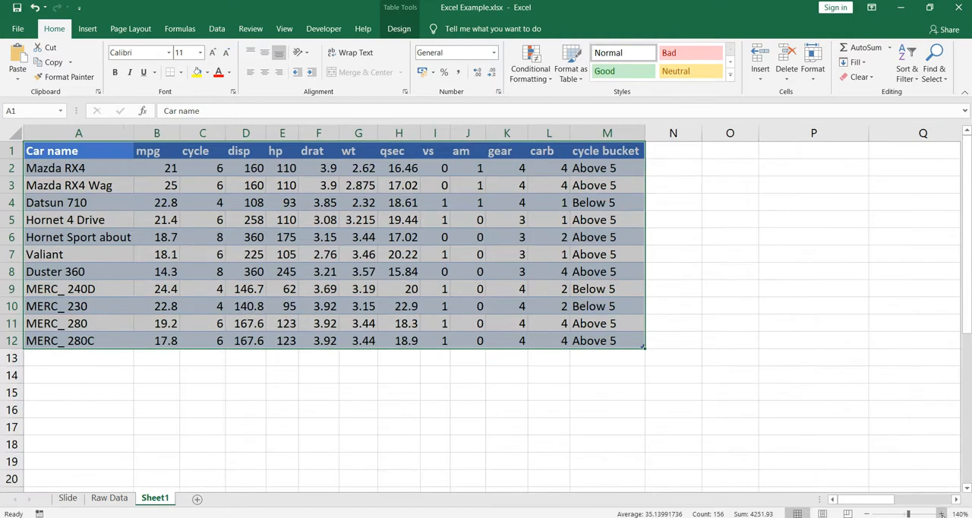
left_click(341, 188)
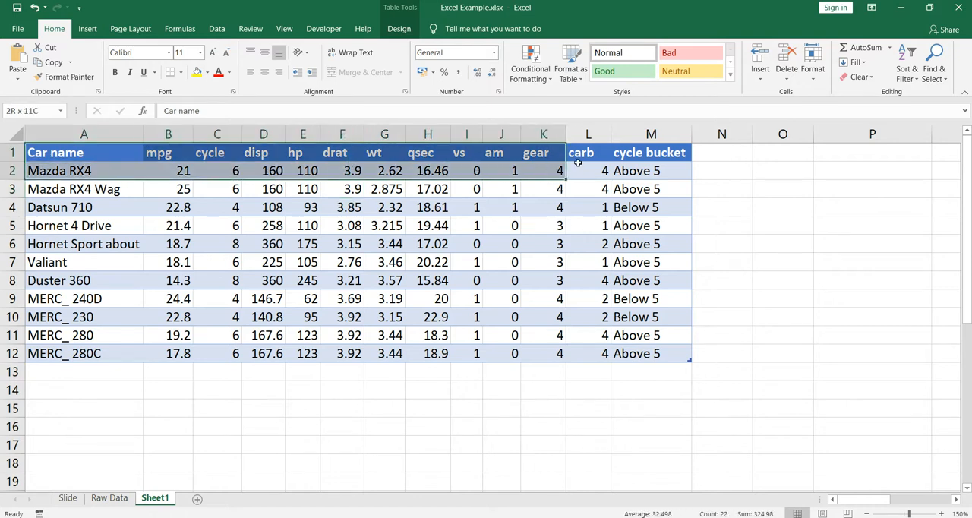
left_click(59, 170)
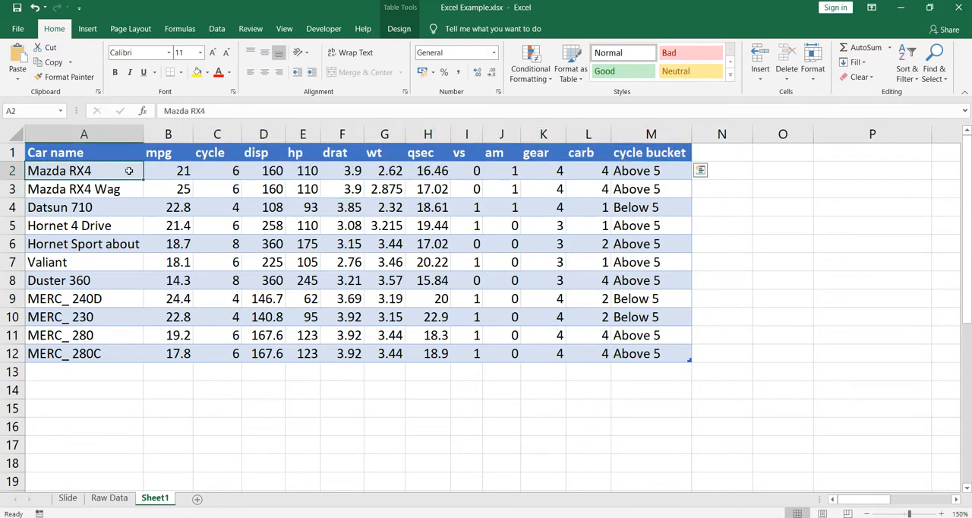
left_click(183, 170)
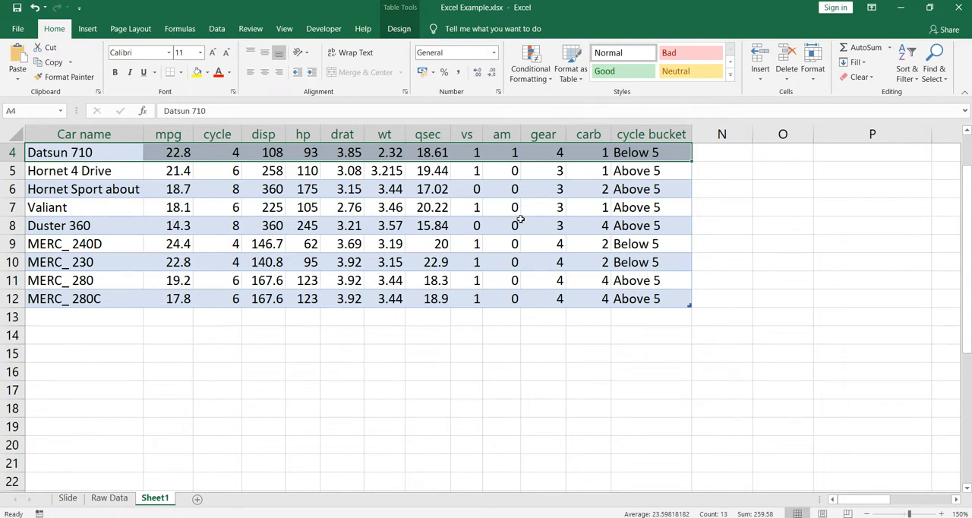
scroll("up", 3)
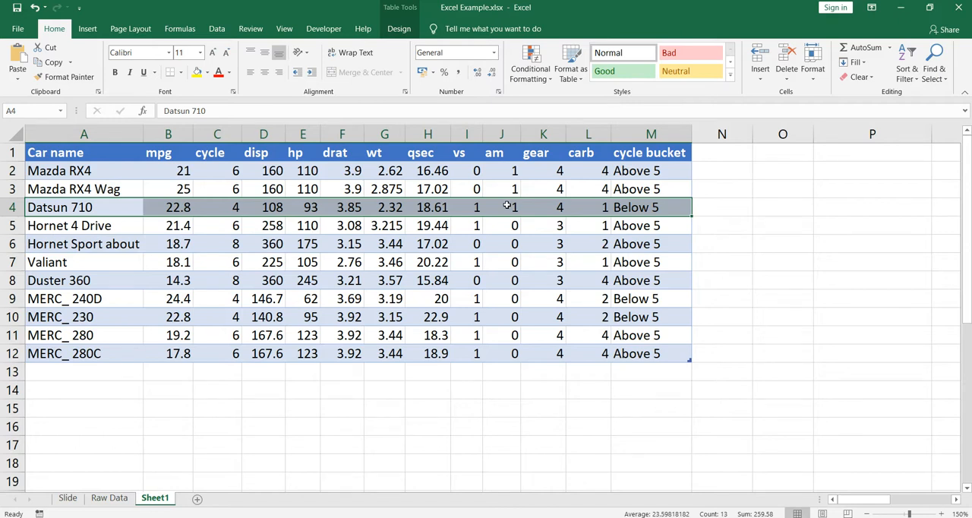
left_click(501, 242)
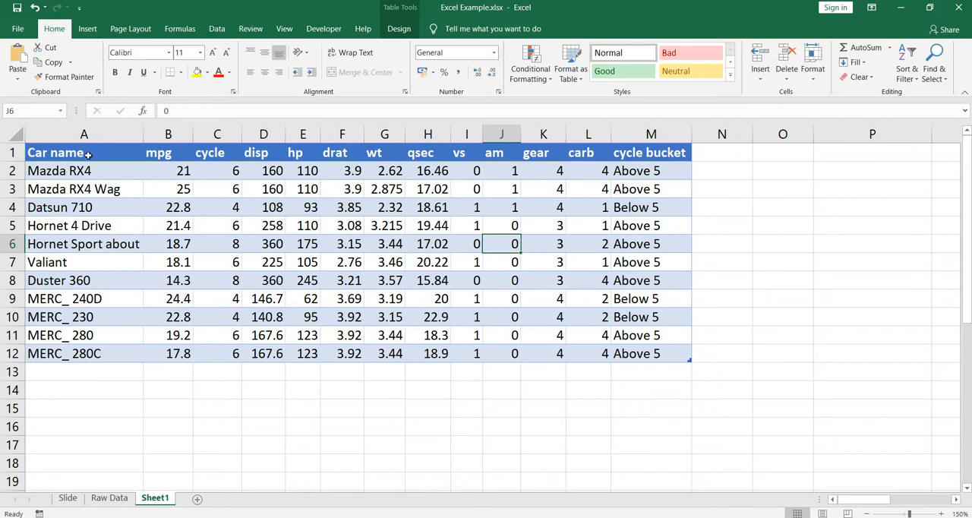
left_click(217, 188)
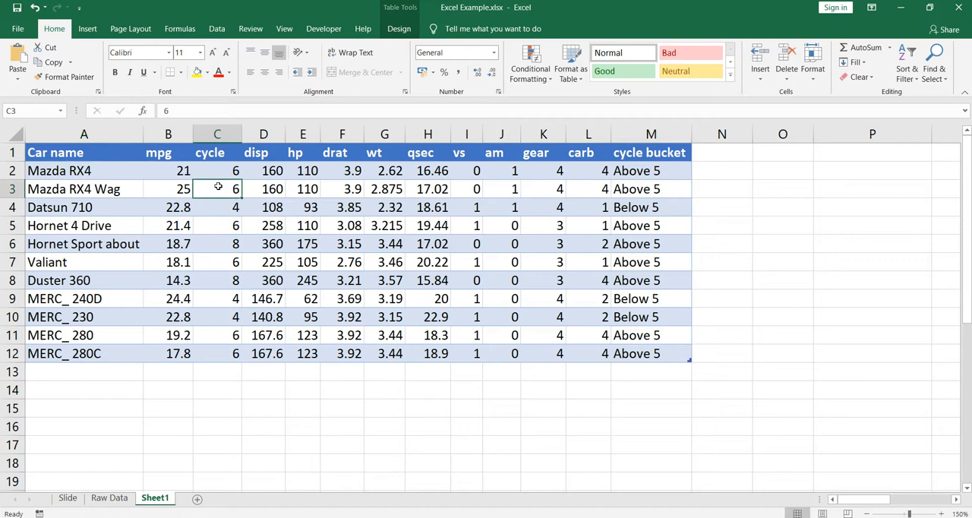
mouse_move(410, 225)
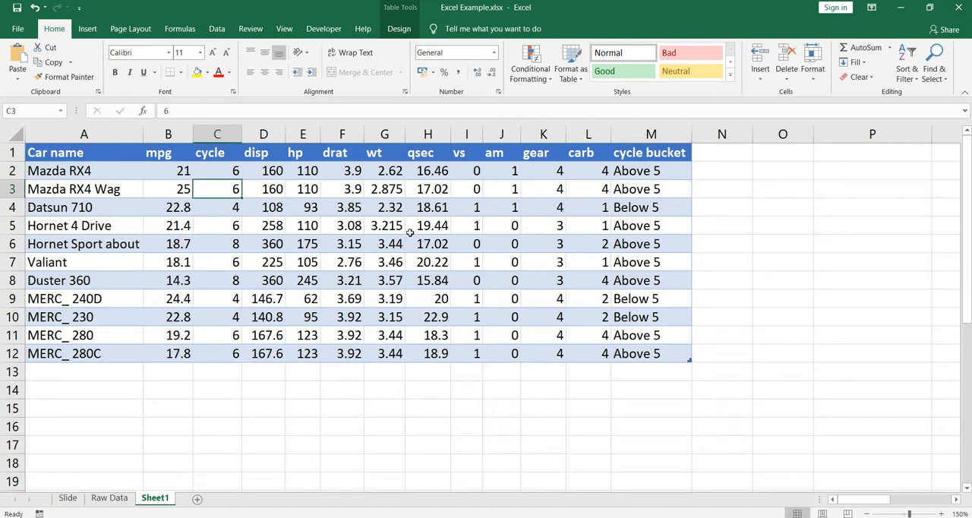
mouse_move(157, 152)
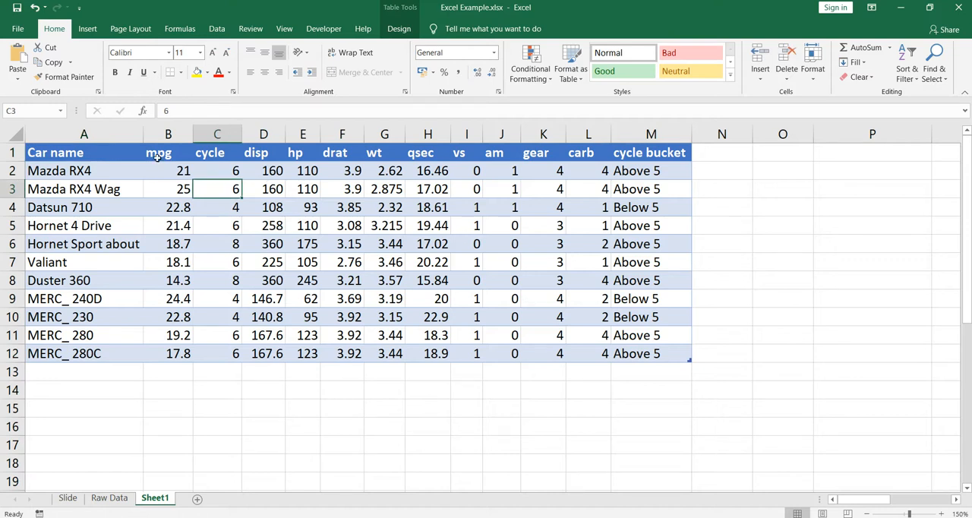
left_click(384, 225)
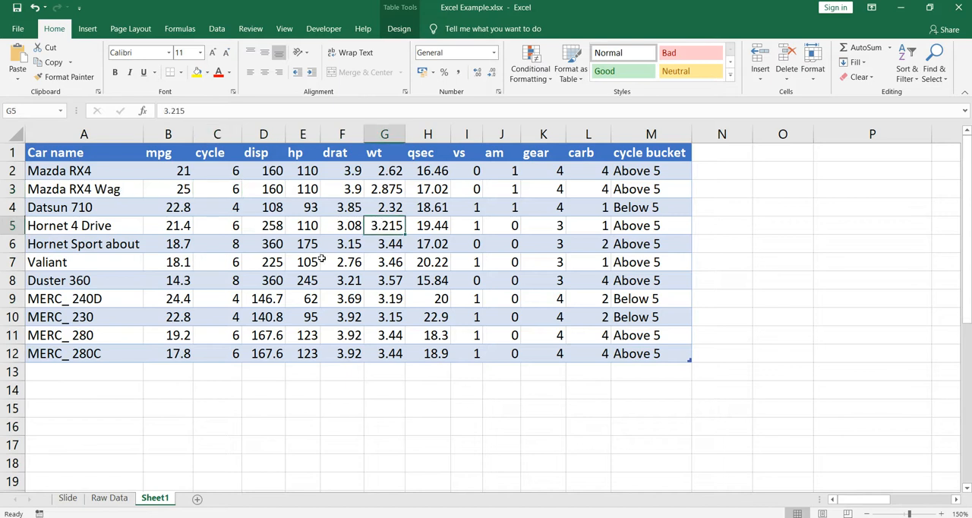
left_click(84, 153)
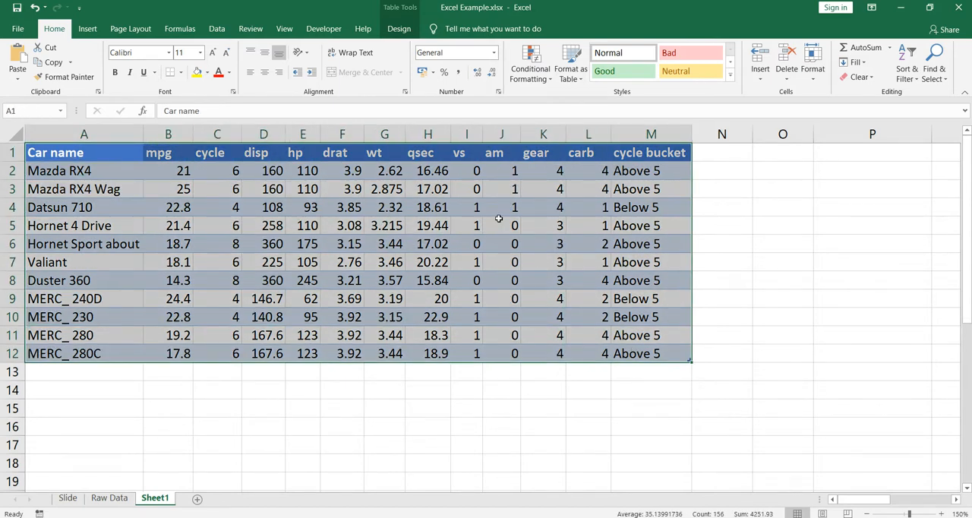
Step: Open the Format as Table style gallery for the car data table
left_click(570, 62)
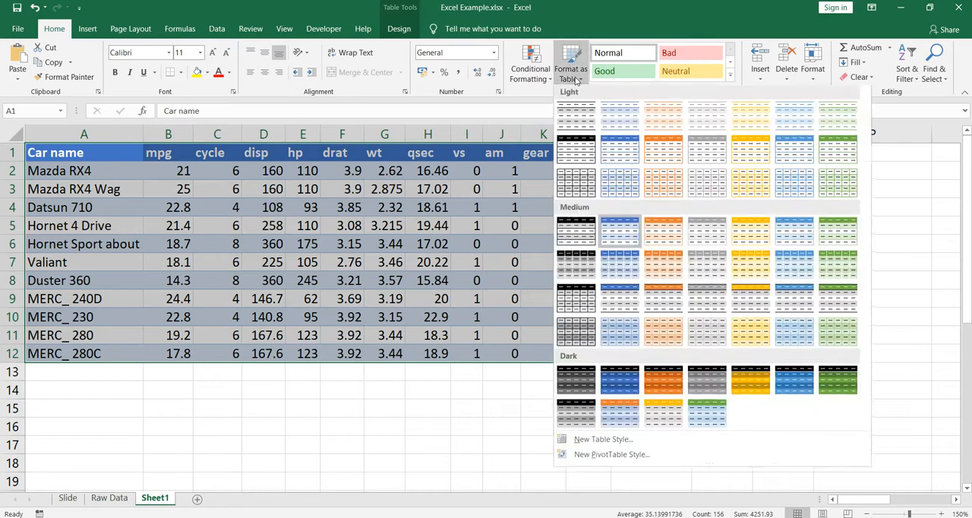
mouse_move(619, 116)
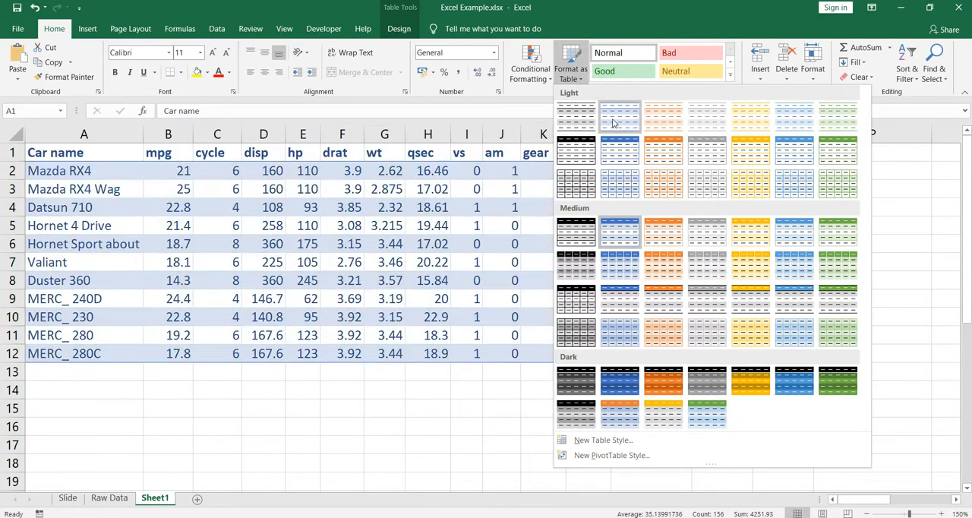
mouse_move(663, 116)
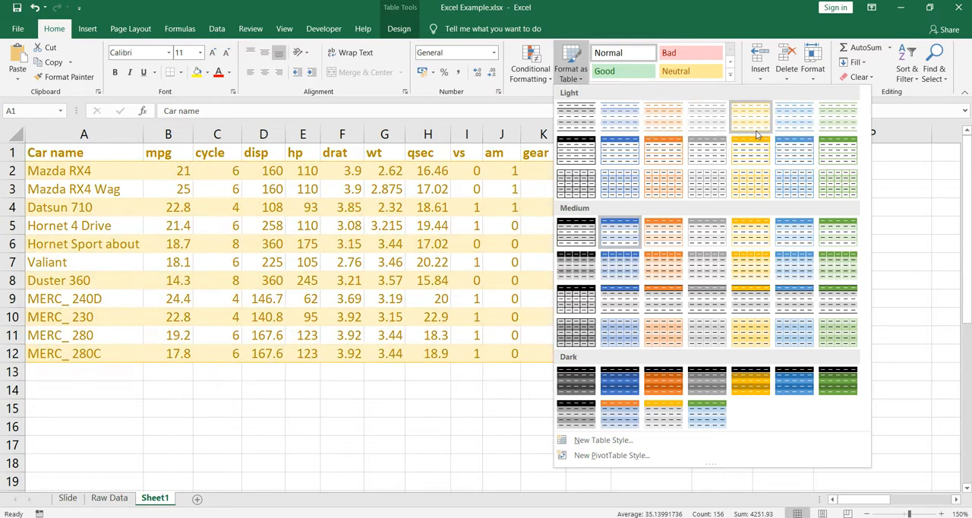
mouse_move(863, 160)
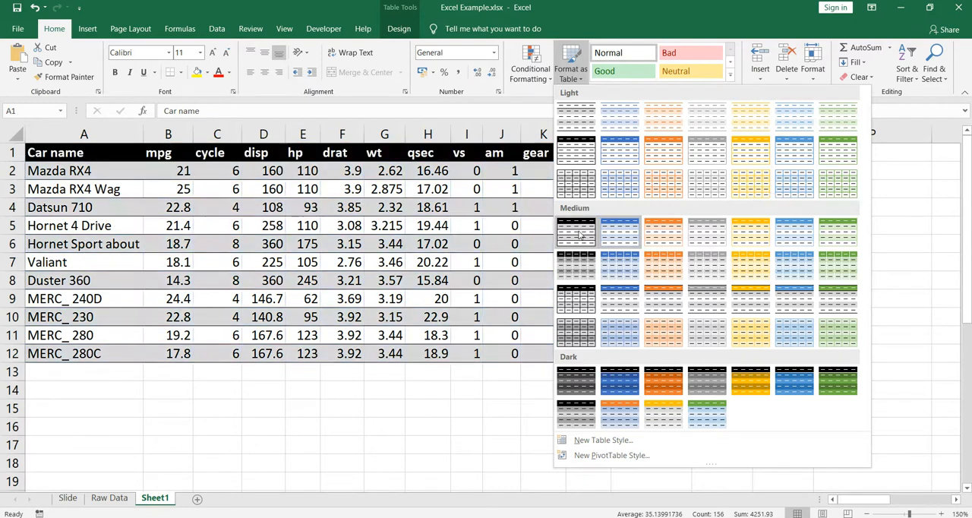
mouse_move(576, 232)
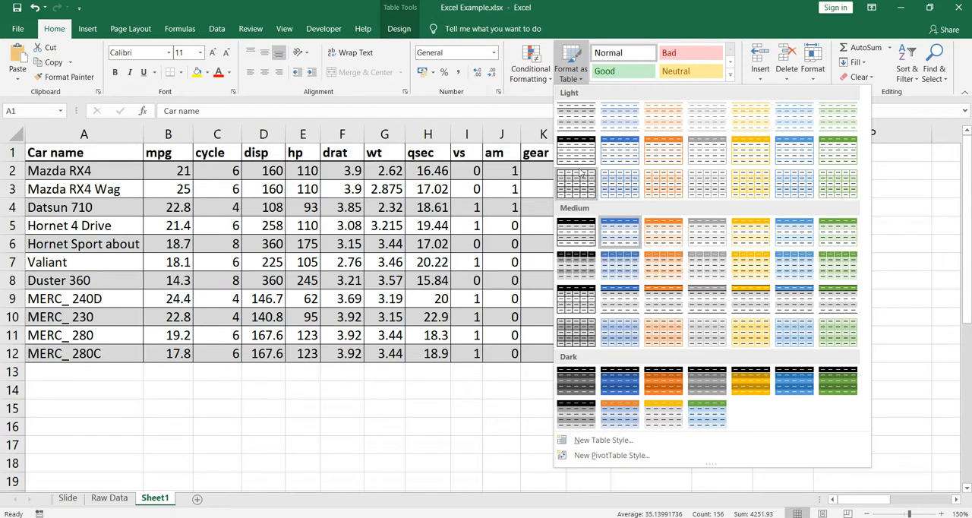
mouse_move(576, 149)
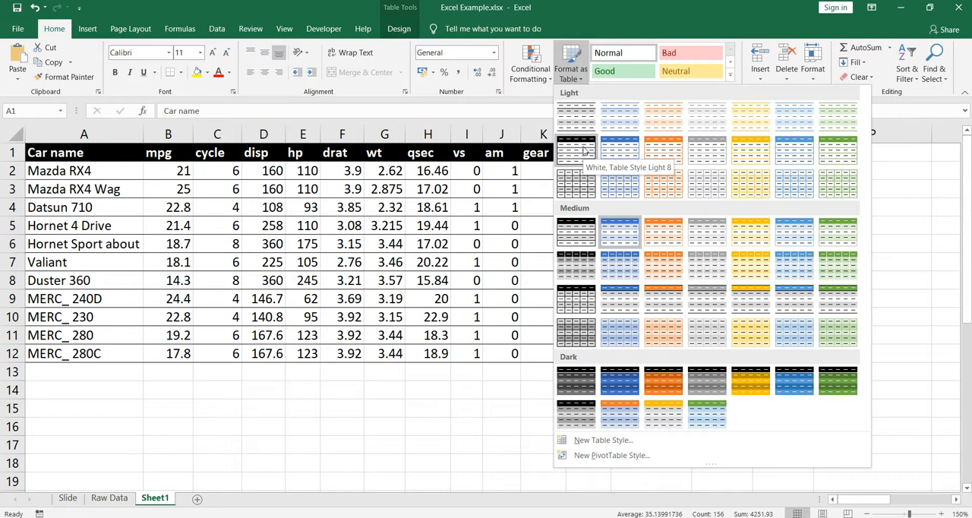
mouse_move(706, 232)
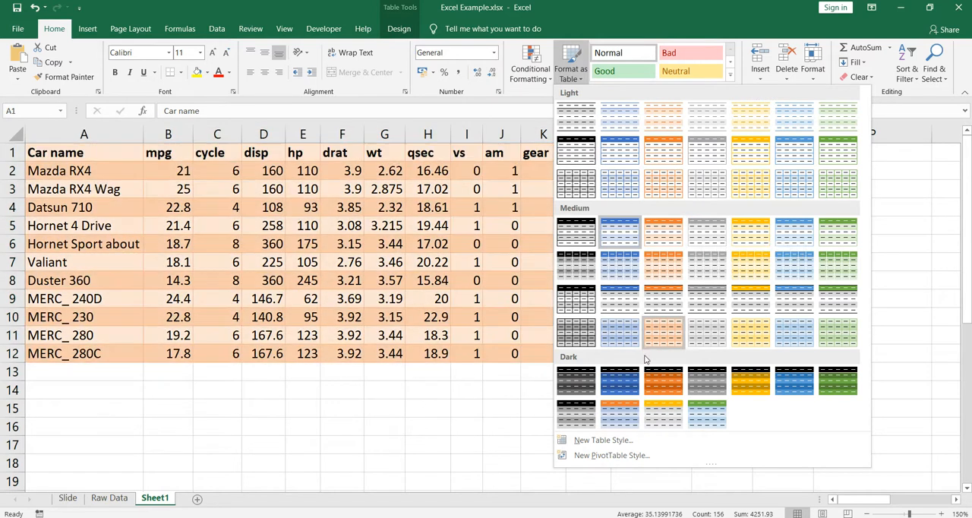
mouse_move(576, 380)
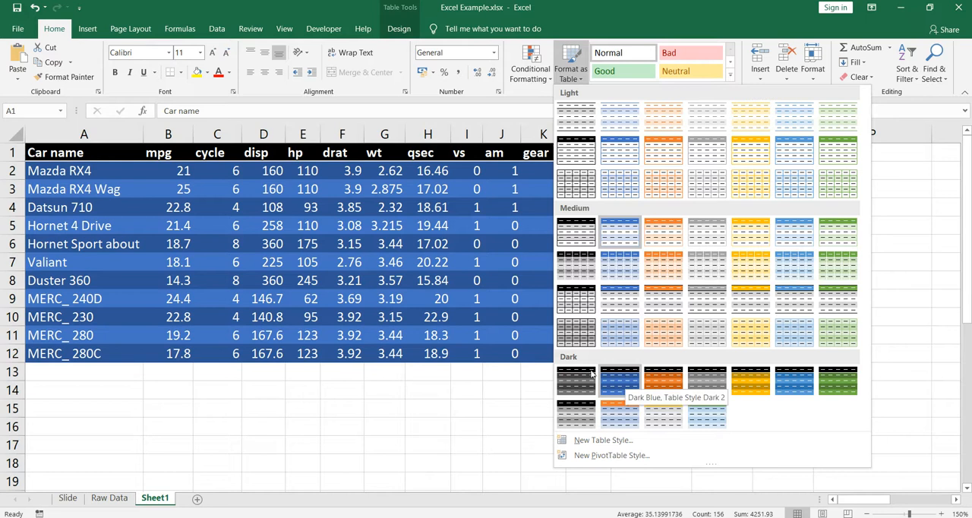
mouse_move(663, 281)
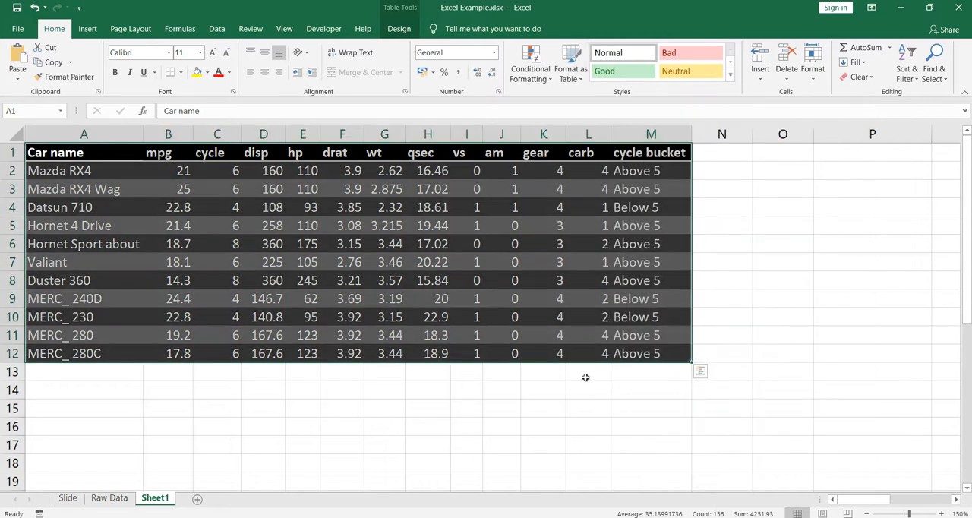
Step: Check the new dark style, then reselect the car table from A1 to M12
left_click(427, 243)
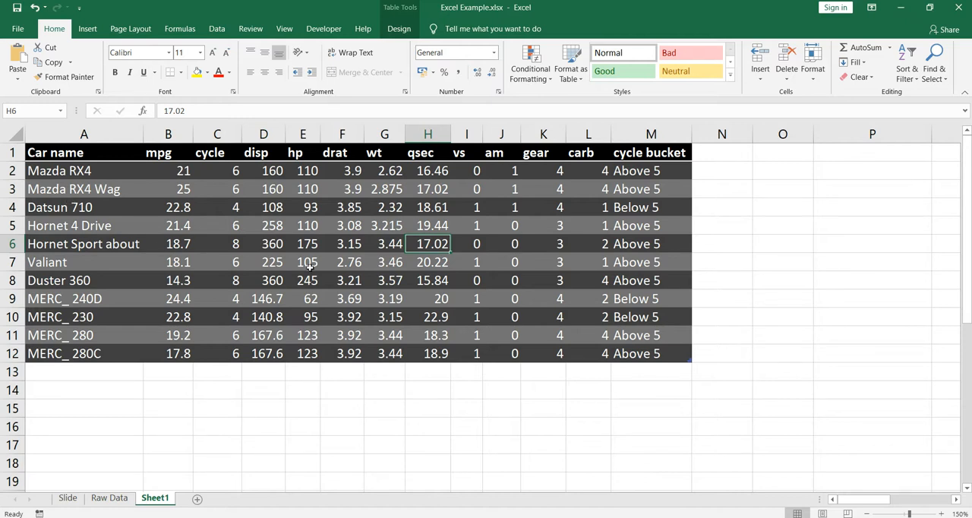
mouse_move(489, 188)
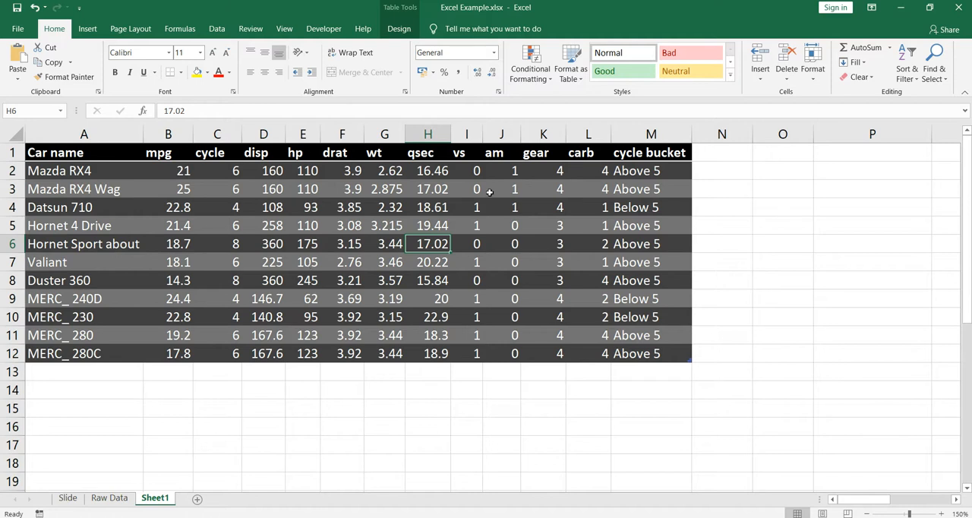
left_click(84, 152)
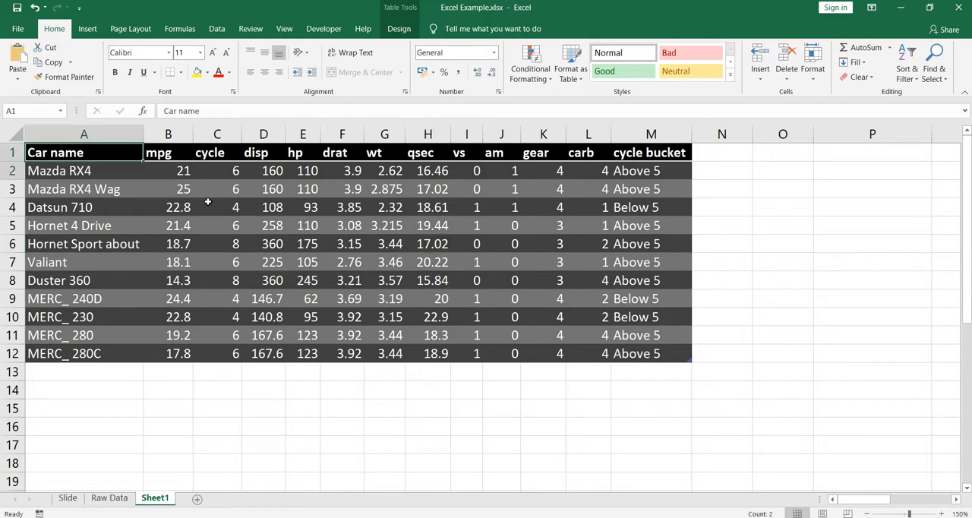
left_click_drag(54, 152, 649, 353)
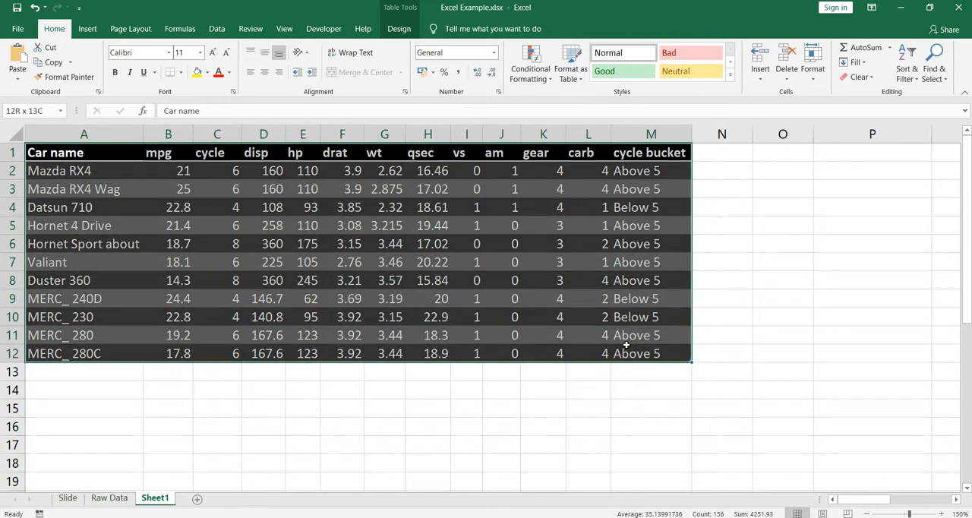
left_click(54, 152)
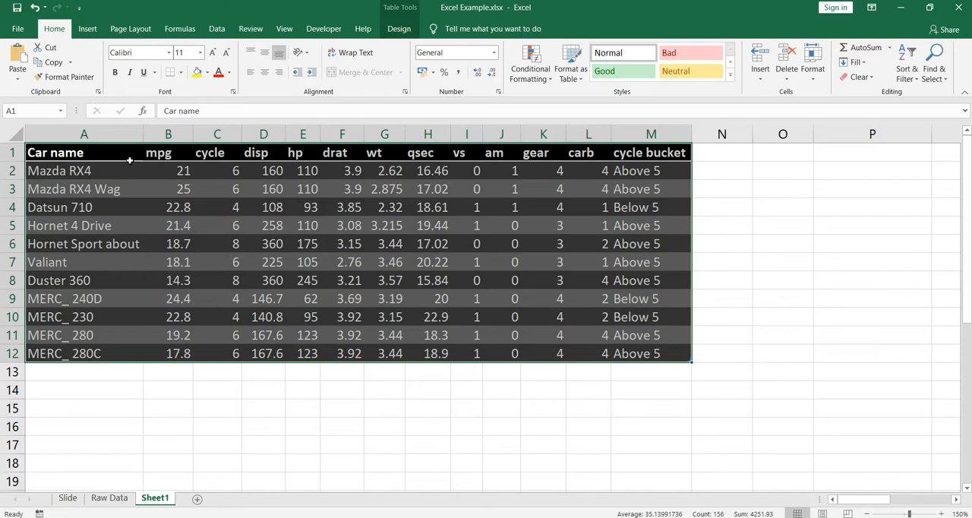
mouse_move(309, 182)
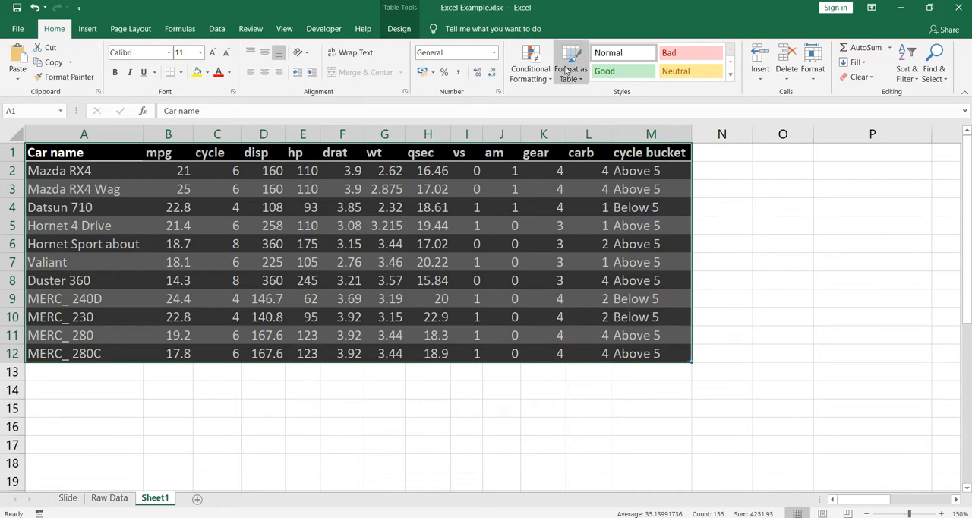
mouse_move(570, 63)
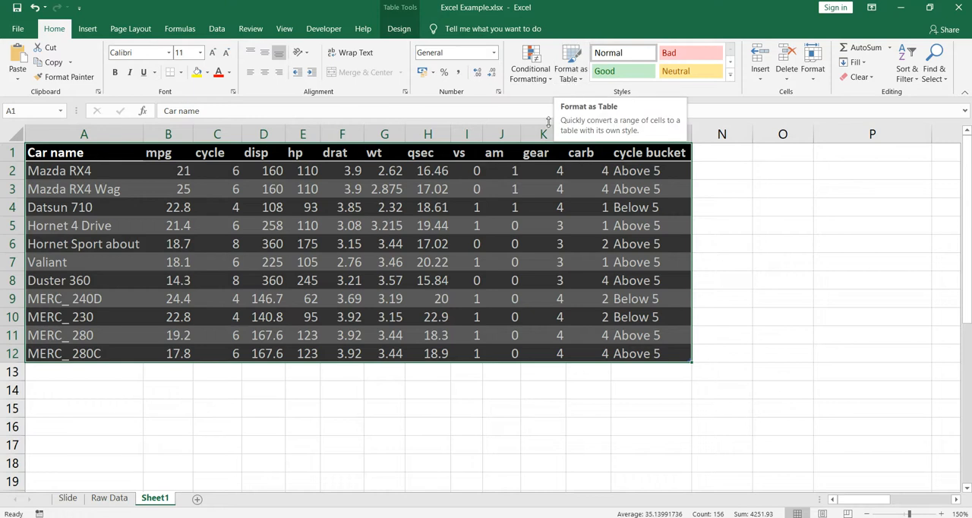
left_click(570, 61)
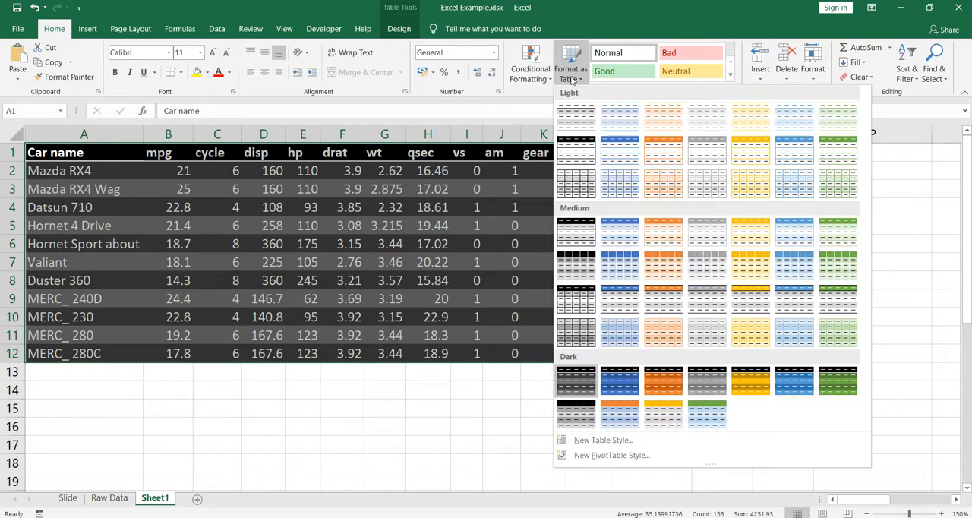
mouse_move(613, 335)
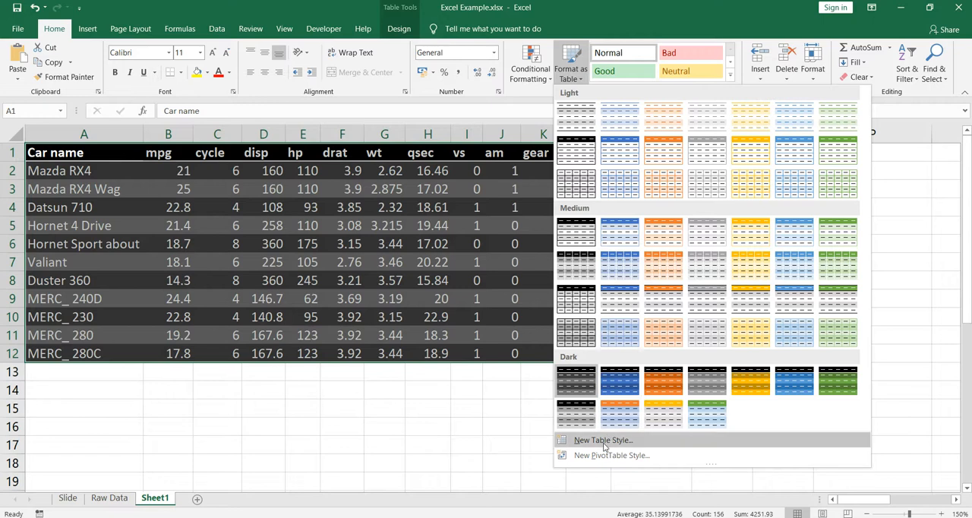
left_click(602, 440)
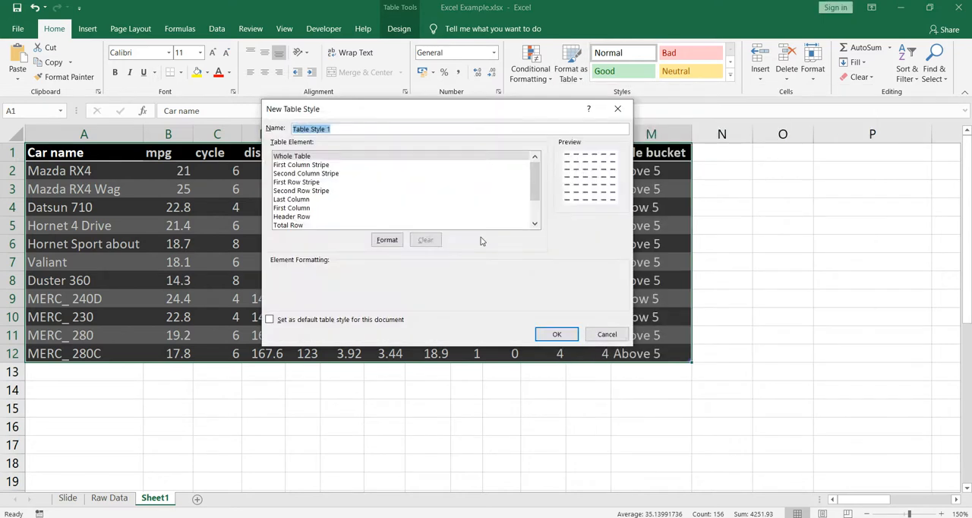
mouse_move(350, 172)
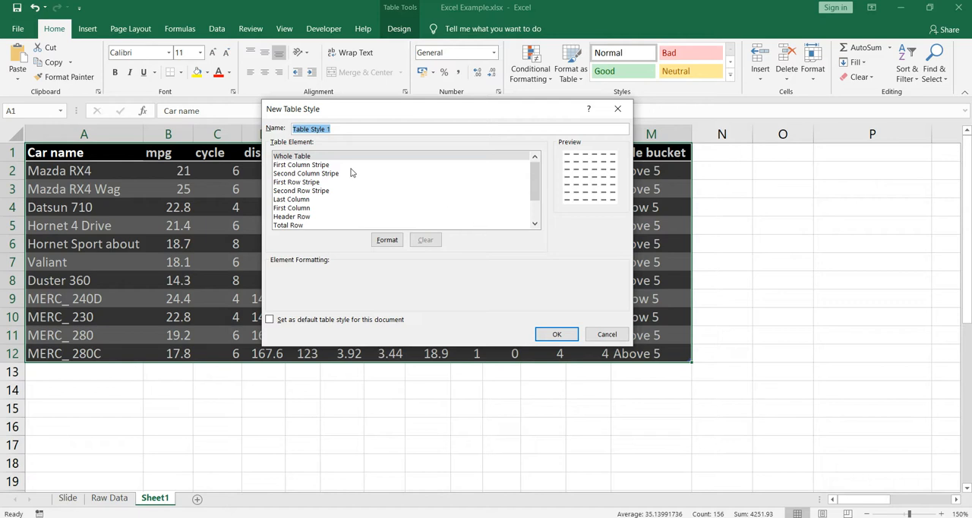
mouse_move(298, 162)
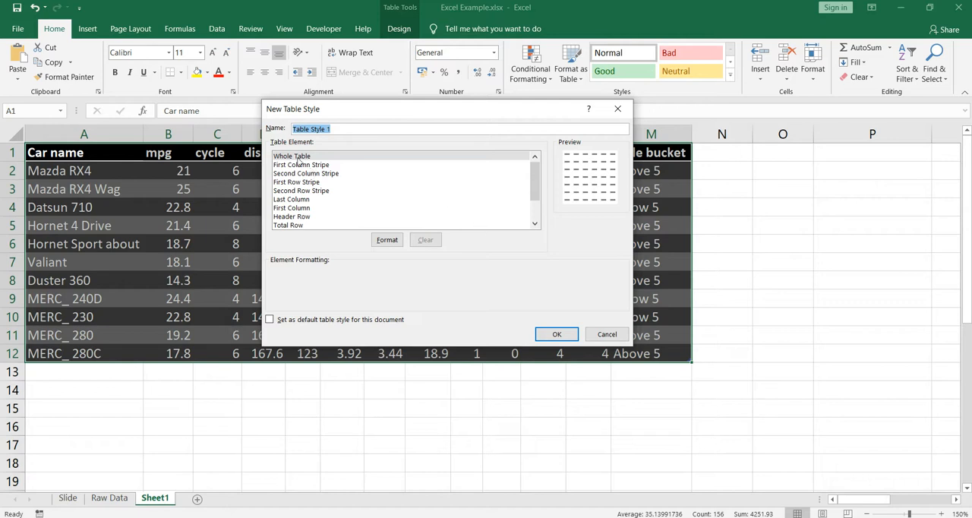
left_click(291, 156)
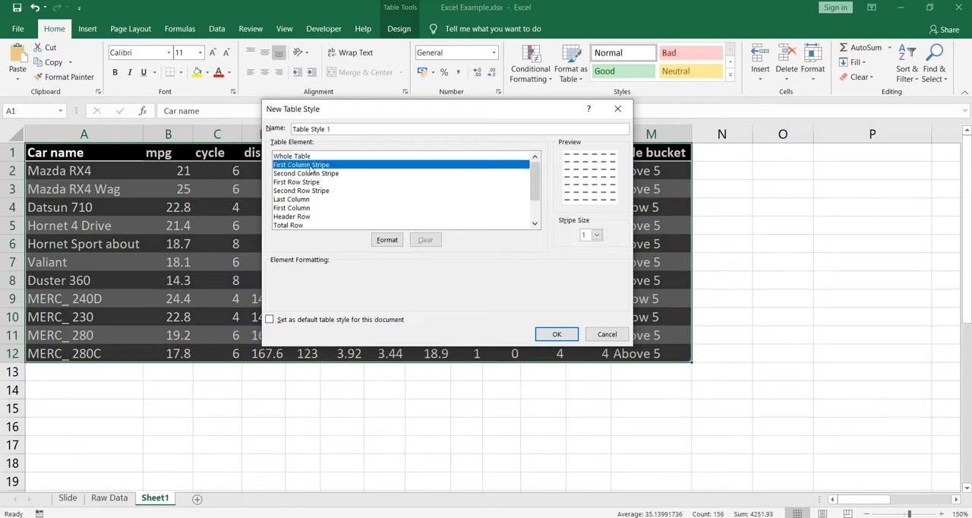
left_click(306, 174)
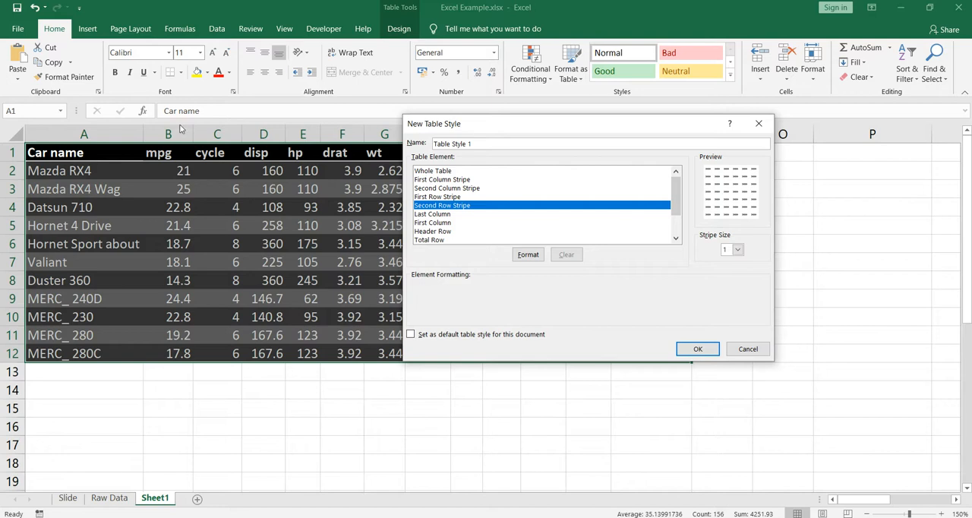
mouse_move(277, 202)
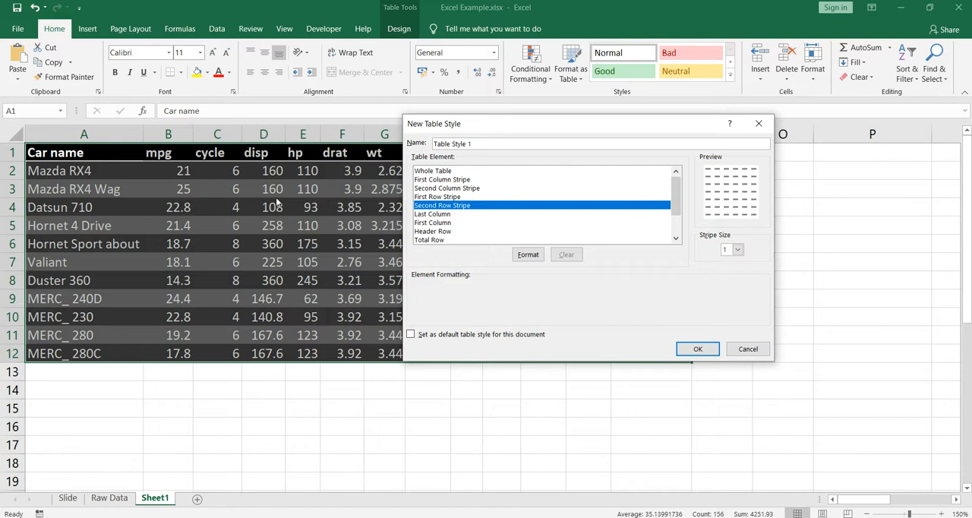
mouse_move(488, 205)
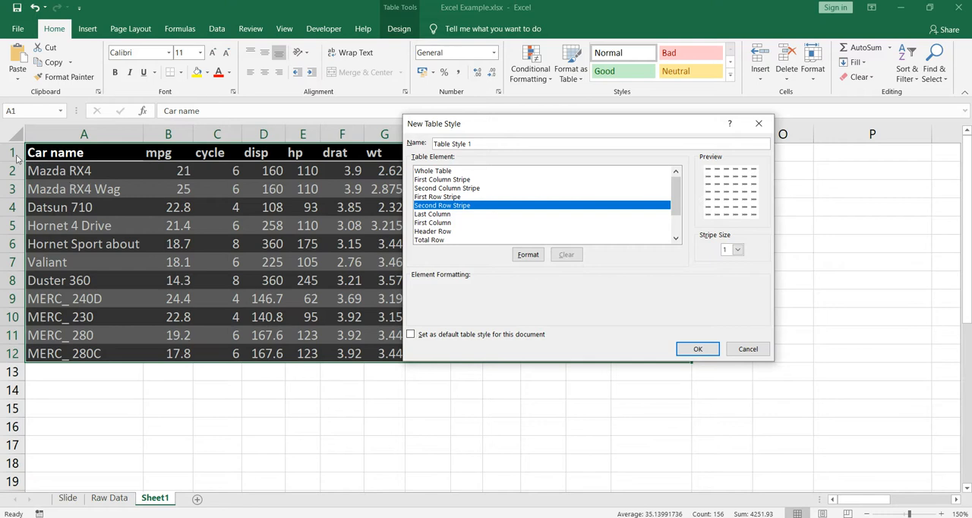
mouse_move(114, 167)
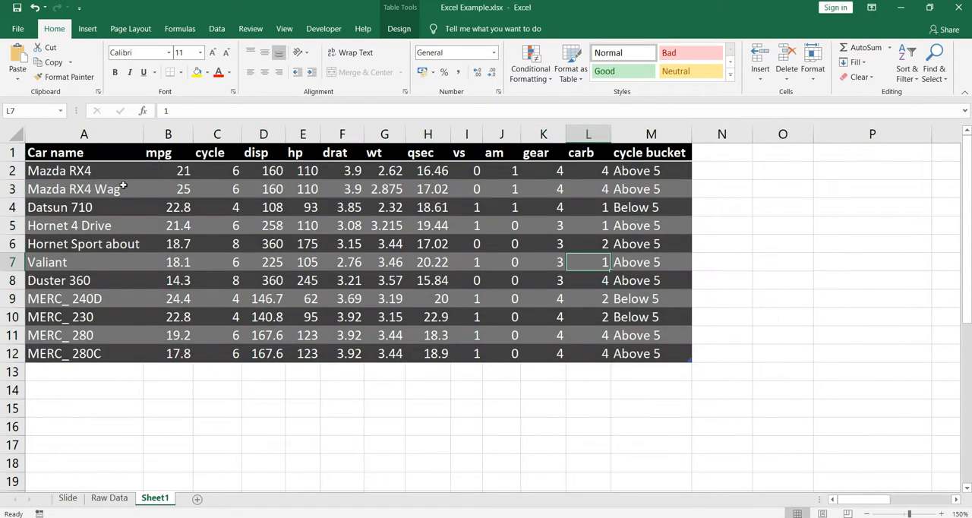
left_click(58, 170)
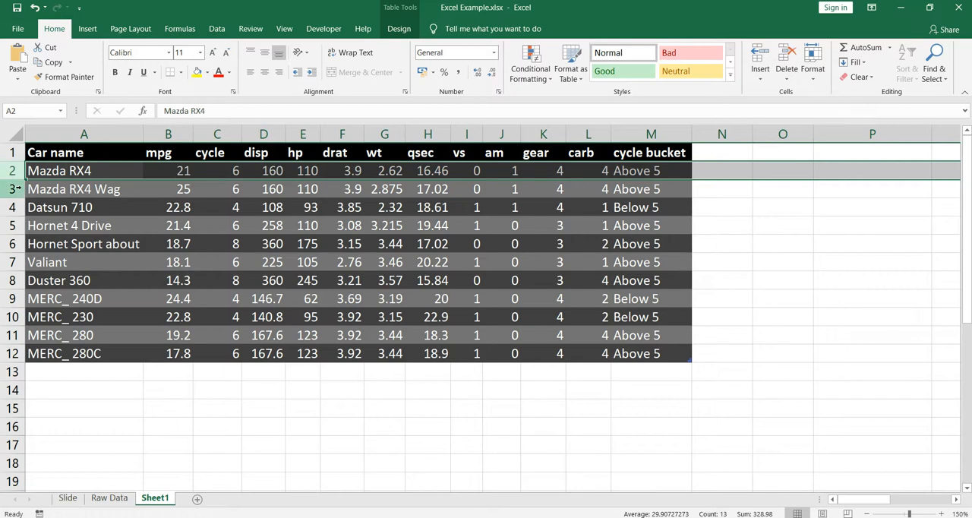
left_click(73, 188)
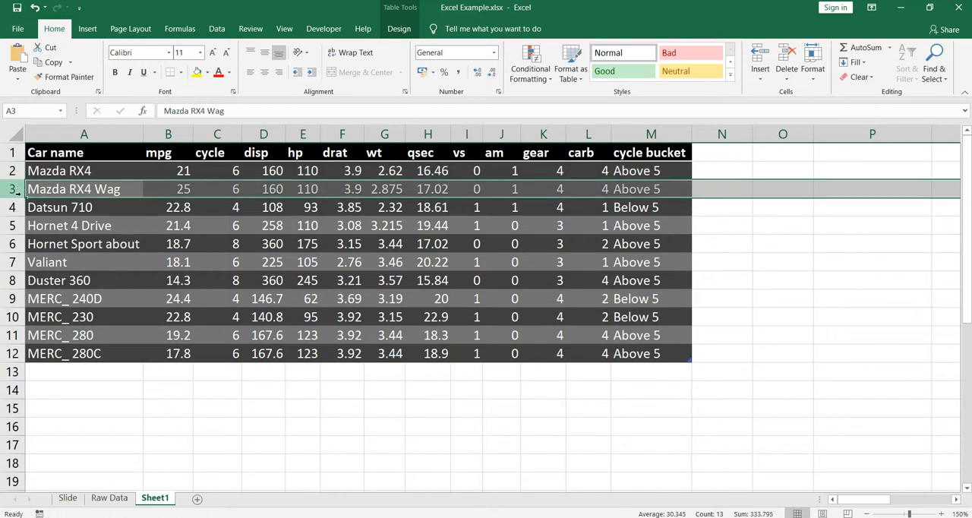
left_click(59, 206)
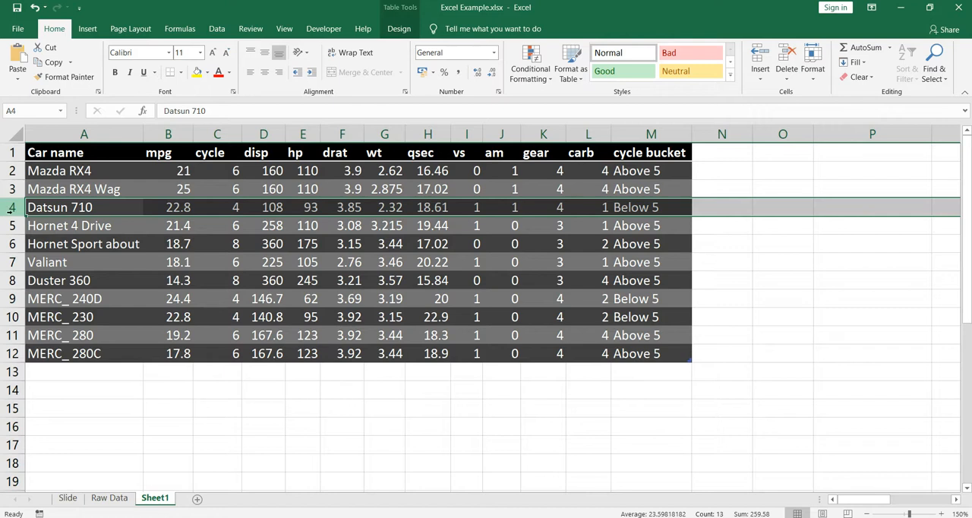
left_click(84, 226)
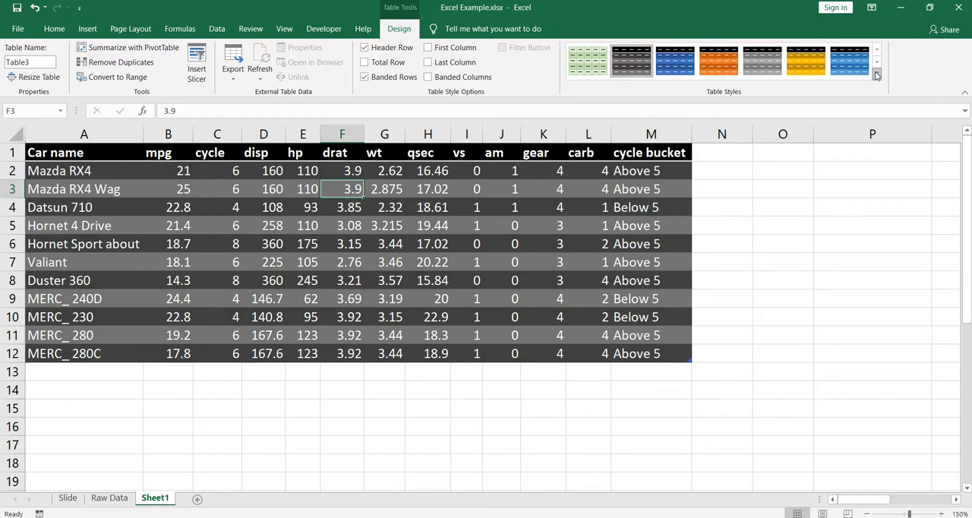
Step: Start a new custom table style and open formatting for its Header Row
left_click(876, 75)
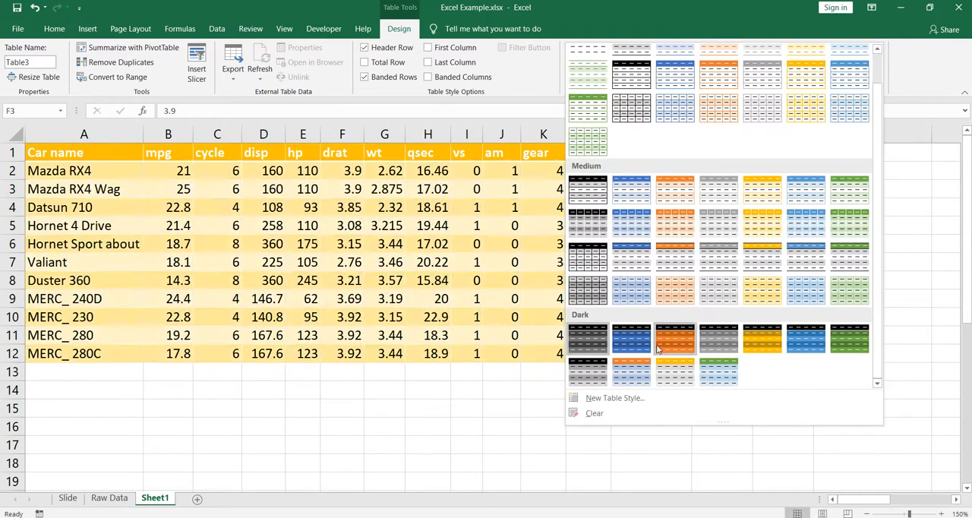
left_click(614, 397)
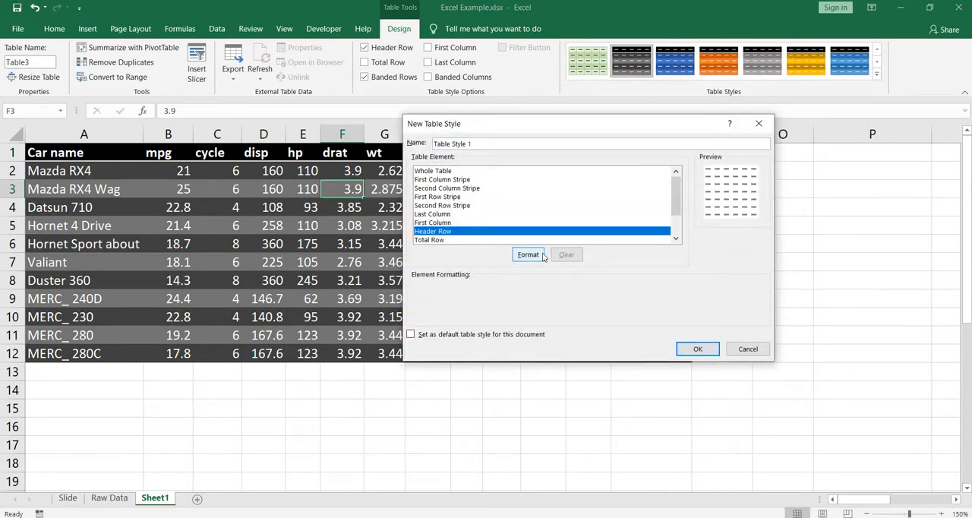
left_click(527, 254)
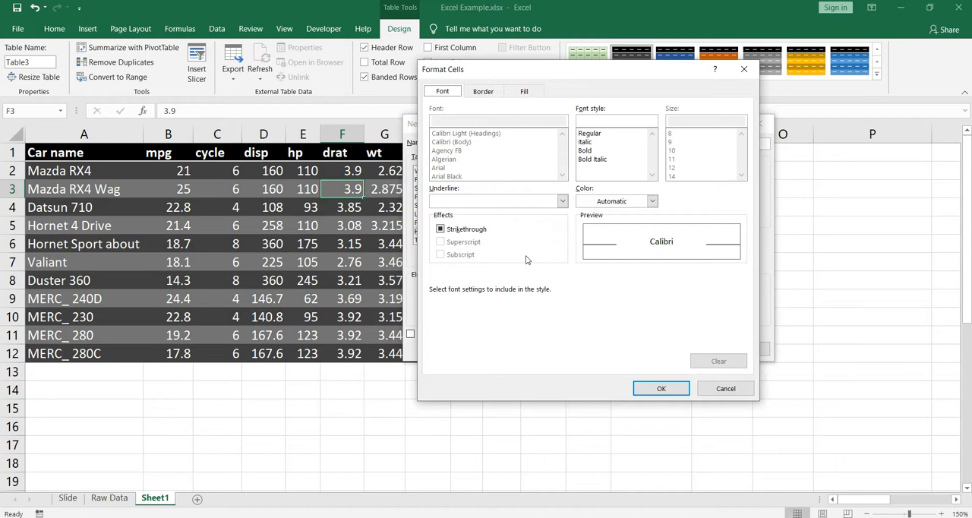
mouse_move(650, 201)
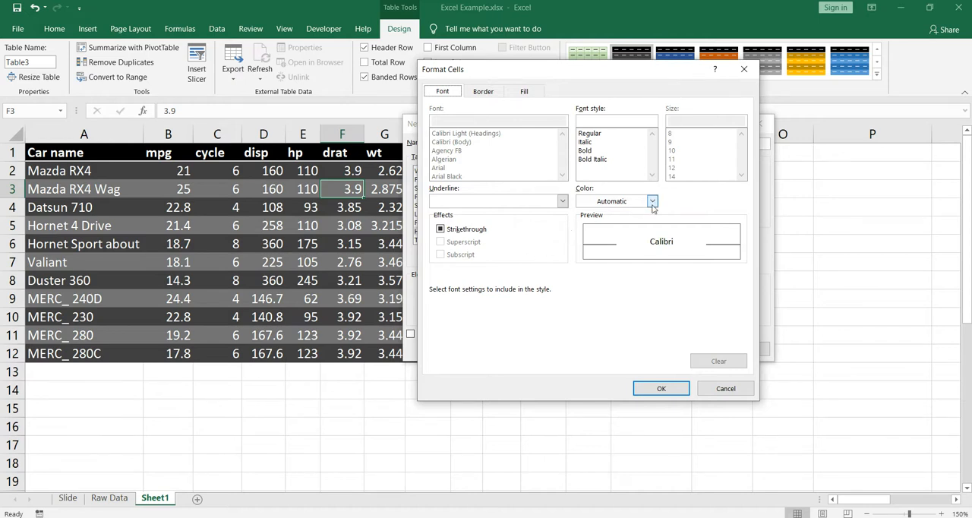
Step: Set the custom style's Header Row font colour to red and style to Bold
left_click(651, 200)
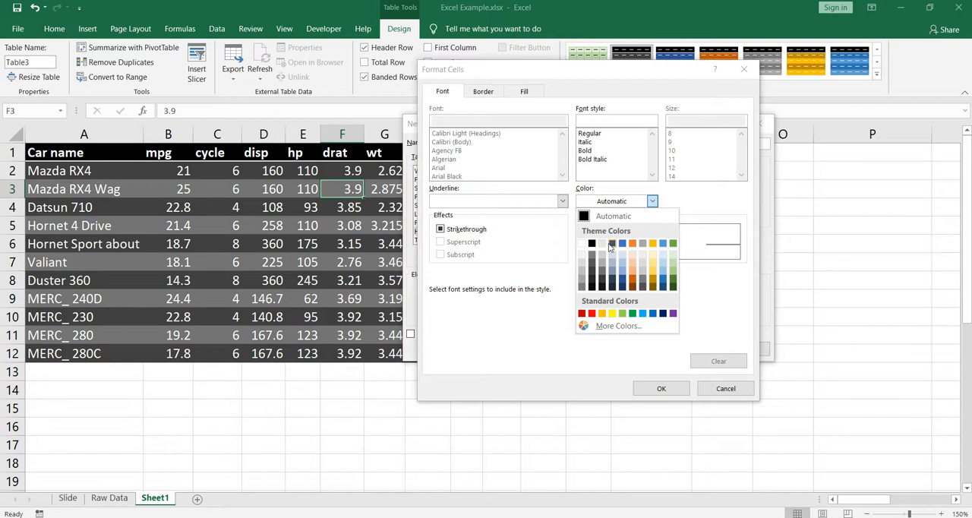
left_click(582, 313)
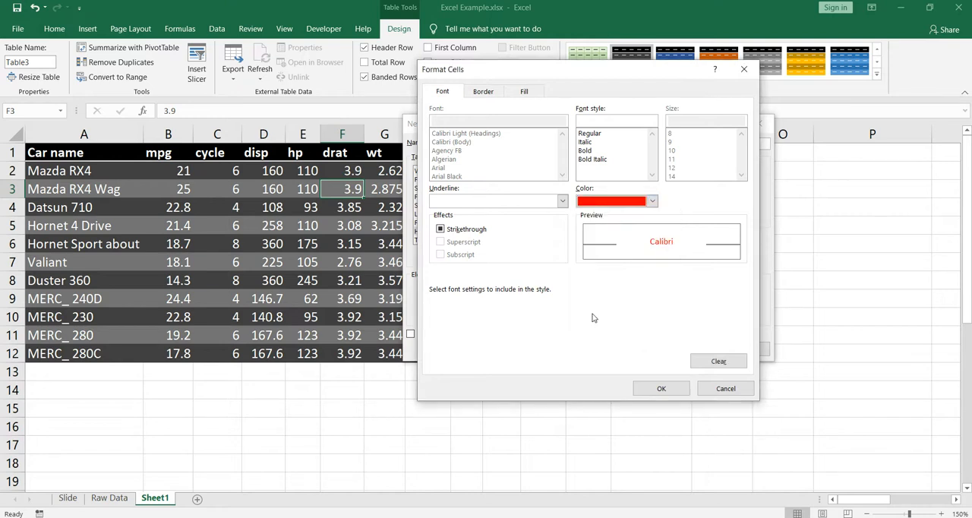
mouse_move(649, 237)
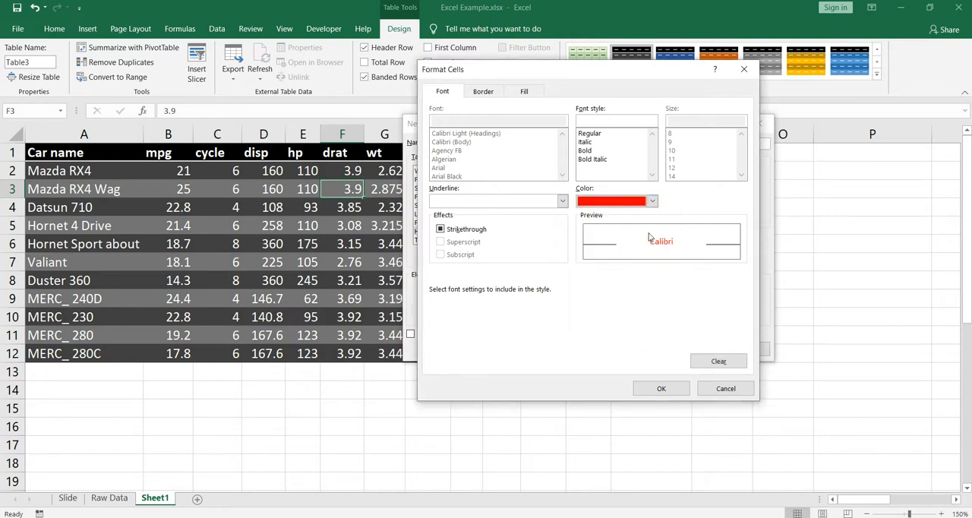
left_click(585, 151)
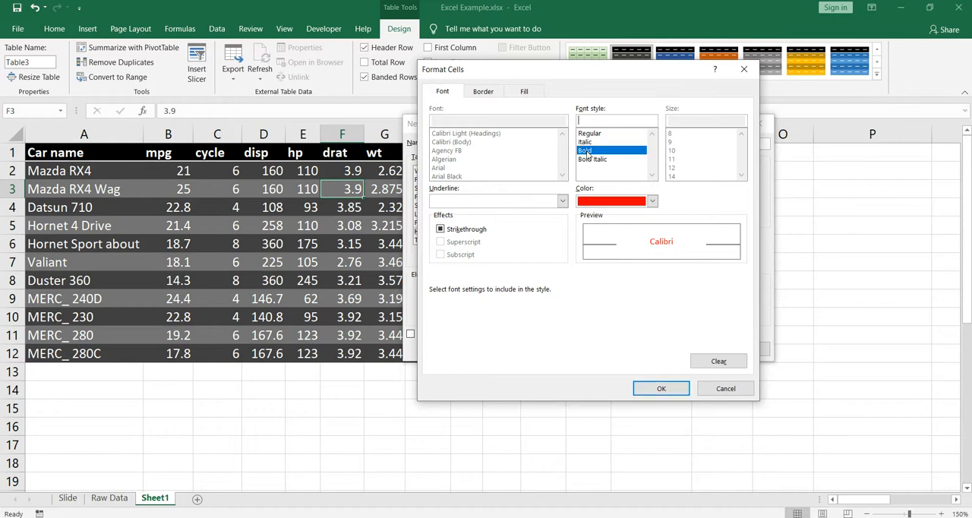
left_click(611, 150)
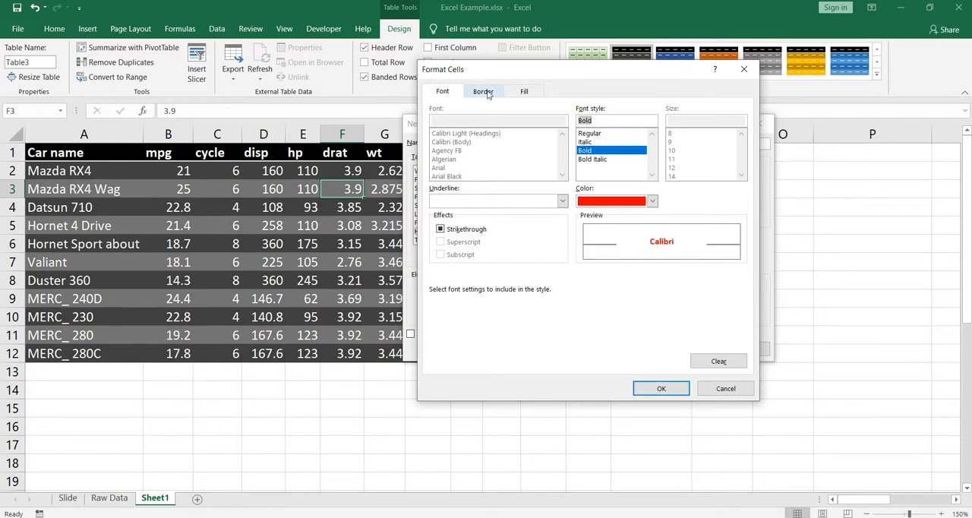
Step: Add an outline border plus inside horizontal and vertical borders to the header row
left_click(483, 91)
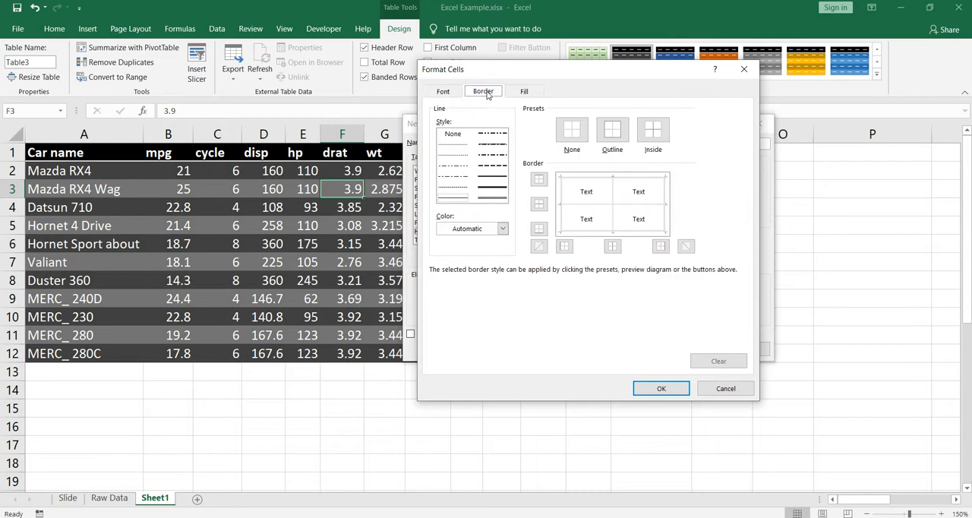
mouse_move(490, 155)
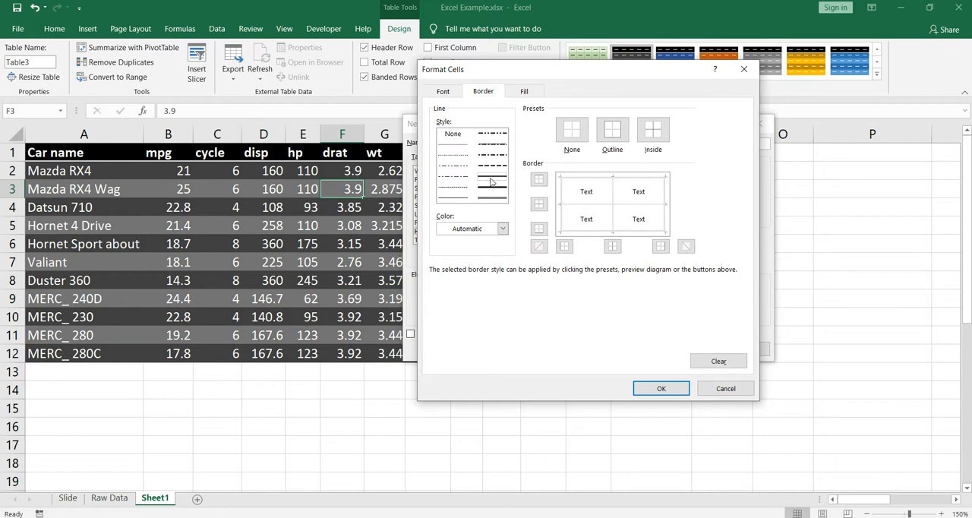
left_click(572, 129)
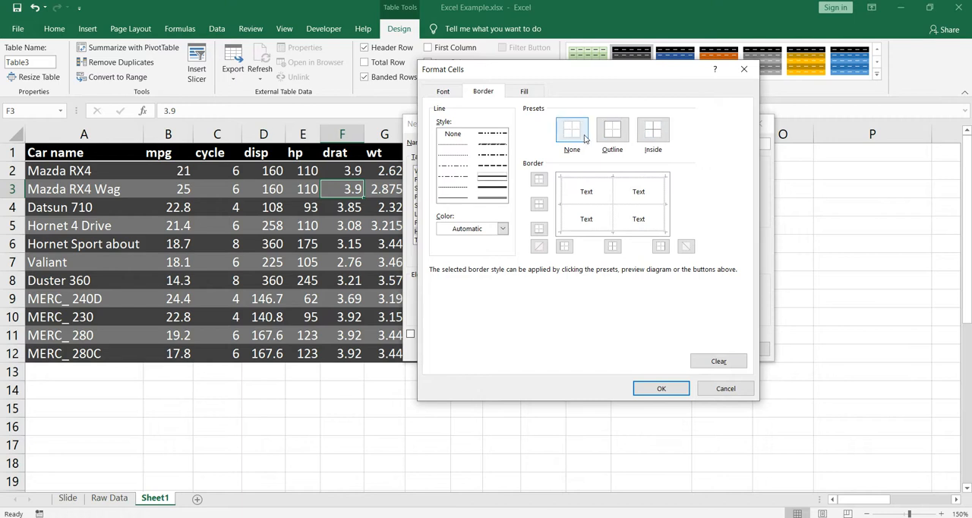
left_click(611, 129)
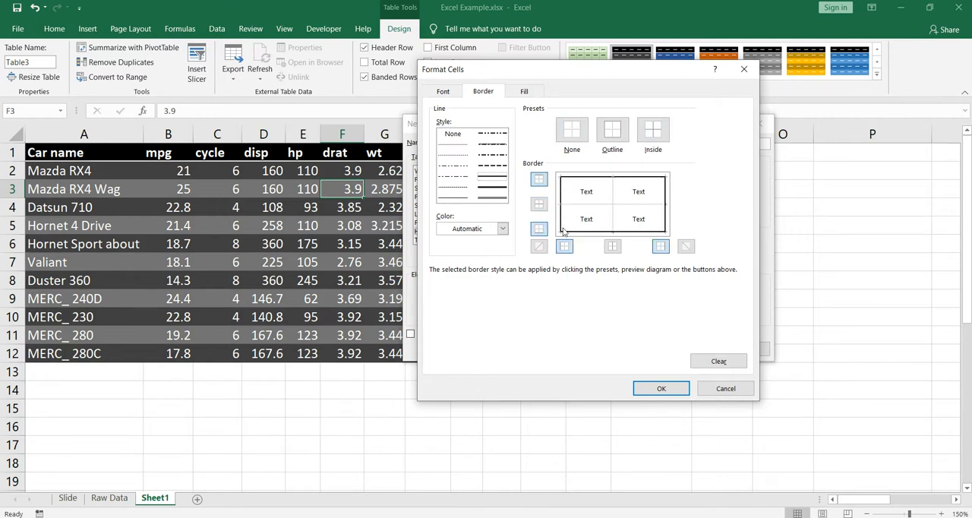
left_click(538, 204)
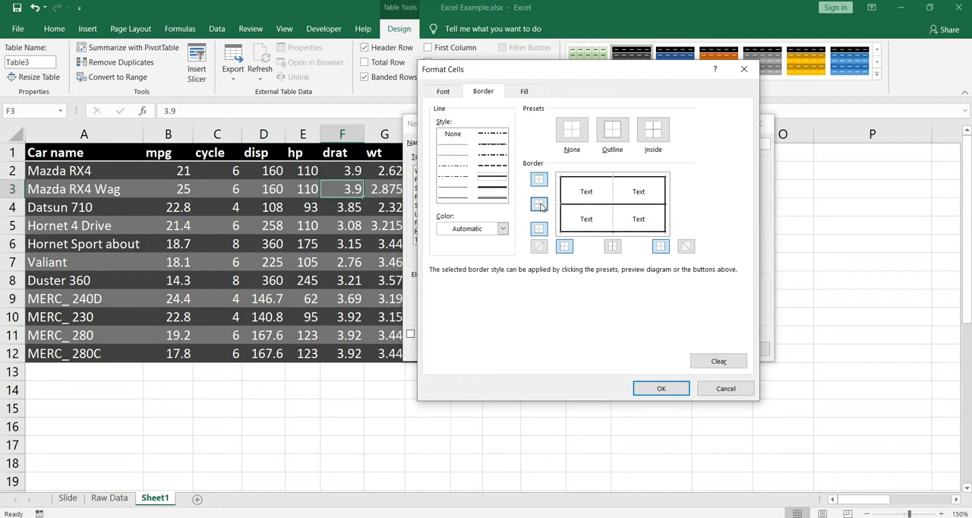
left_click(539, 179)
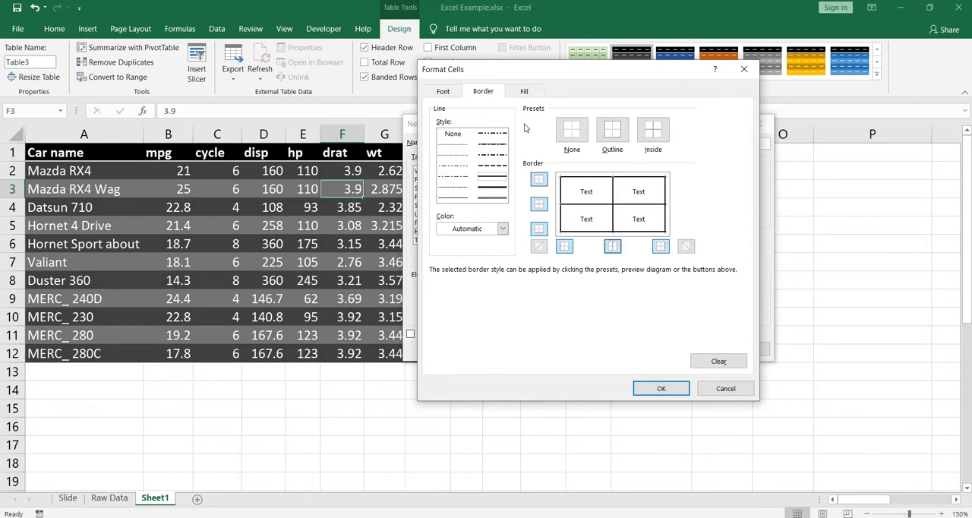
left_click(524, 91)
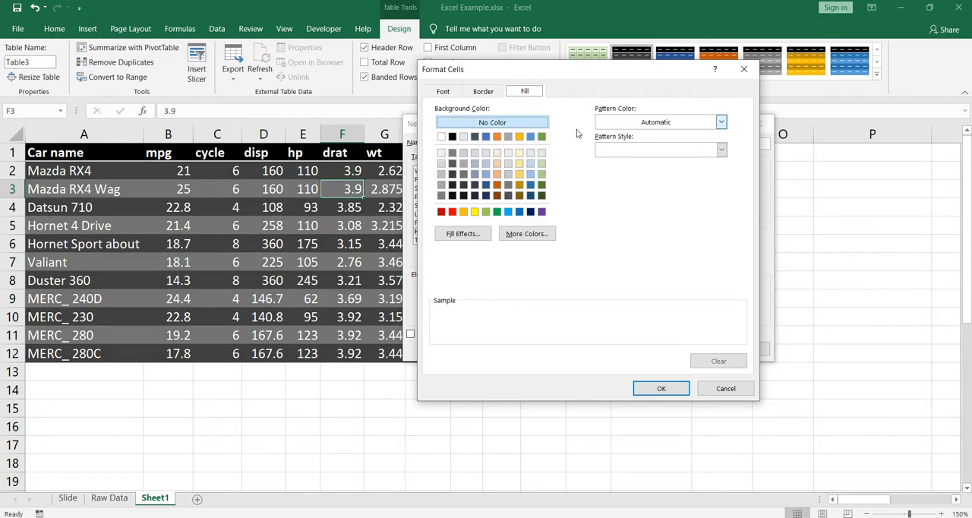
Step: Reset the header text colour and fill the header background with red
left_click(442, 90)
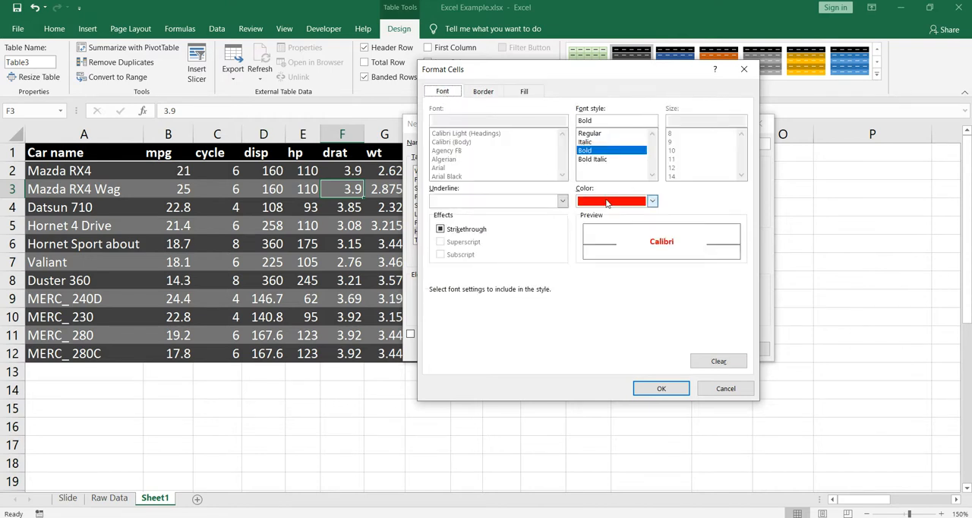
left_click(650, 200)
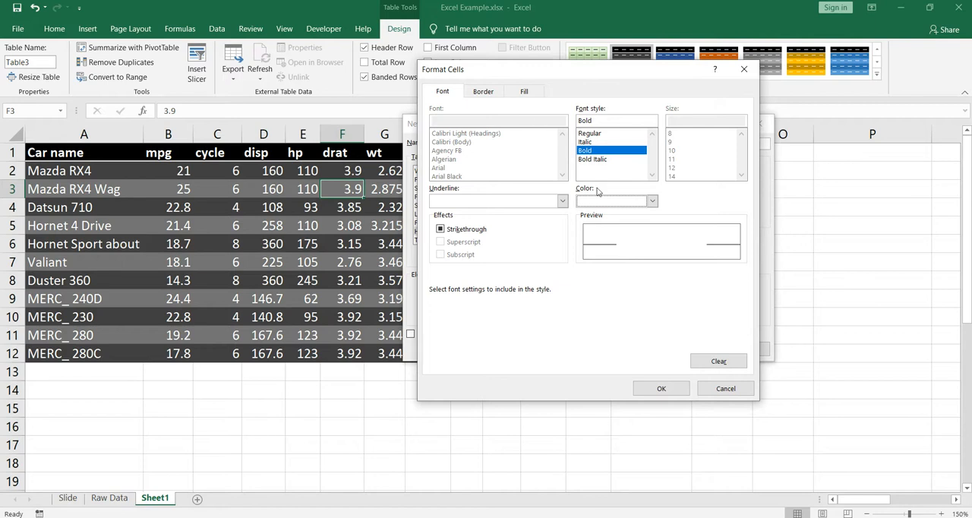
left_click(649, 200)
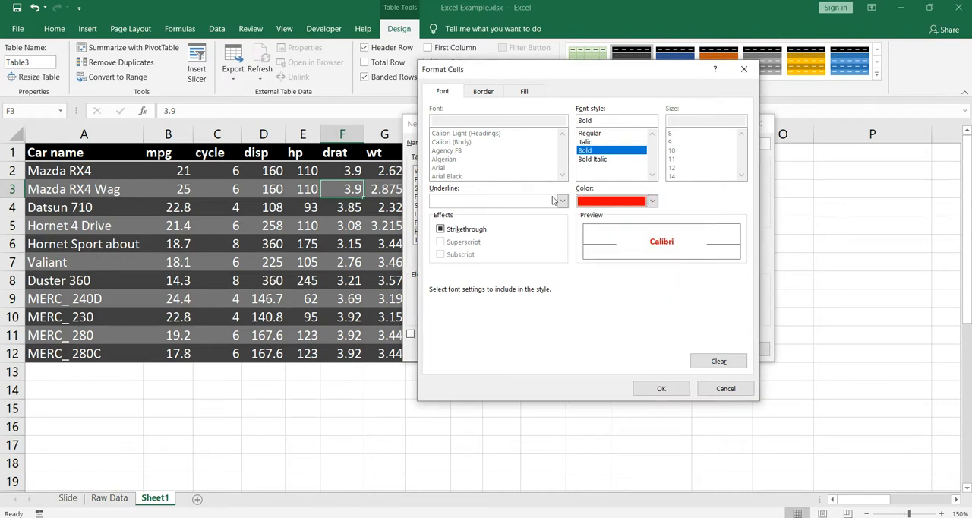
left_click(523, 91)
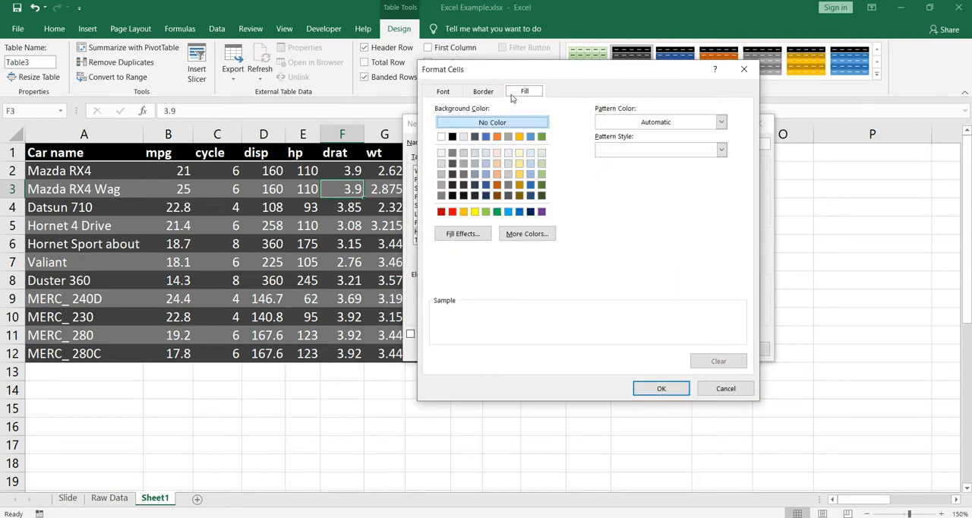
left_click(451, 211)
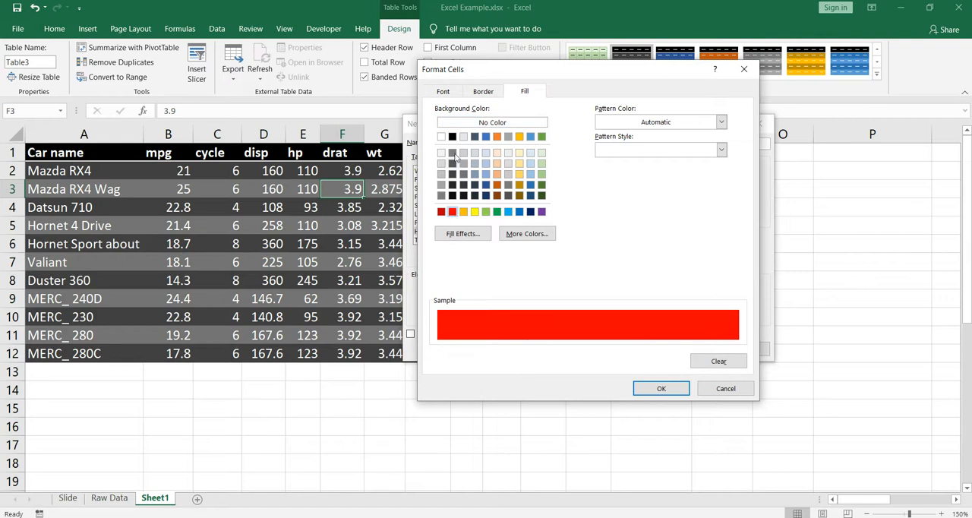
Step: Make the header text white, confirm Format Cells, and review the new style
left_click(443, 91)
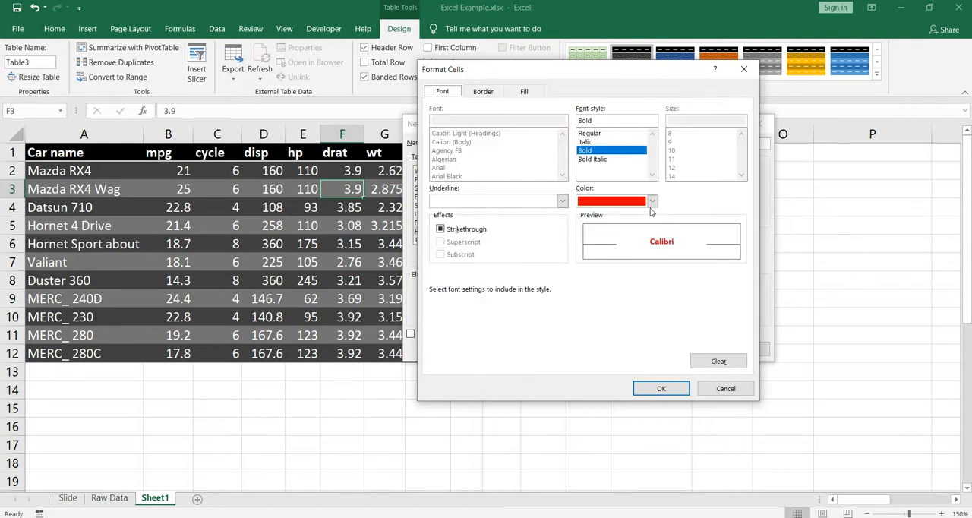
left_click(650, 201)
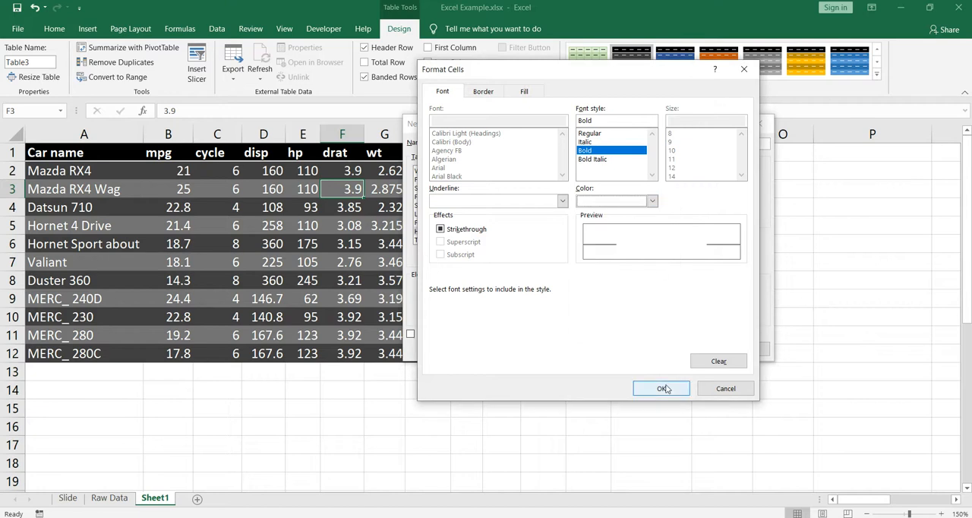
left_click(661, 388)
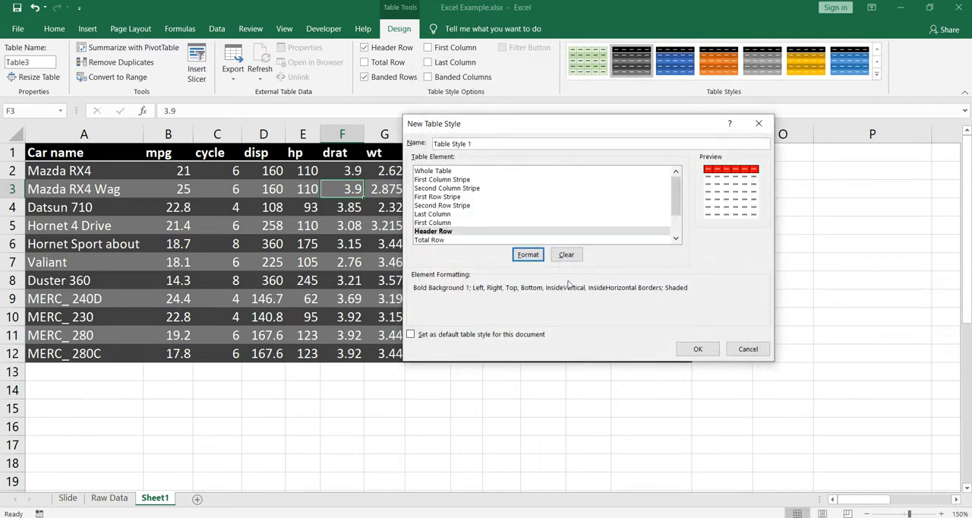
mouse_move(697, 349)
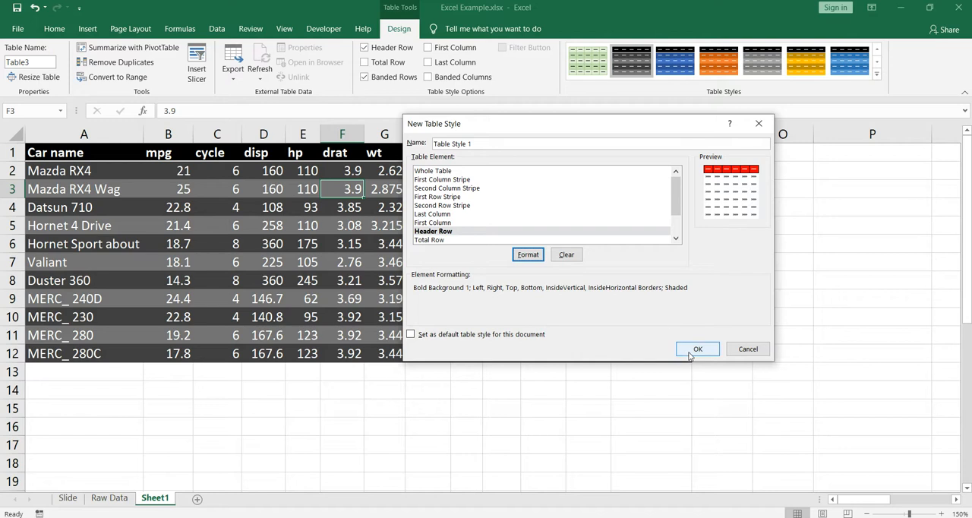
mouse_move(717, 180)
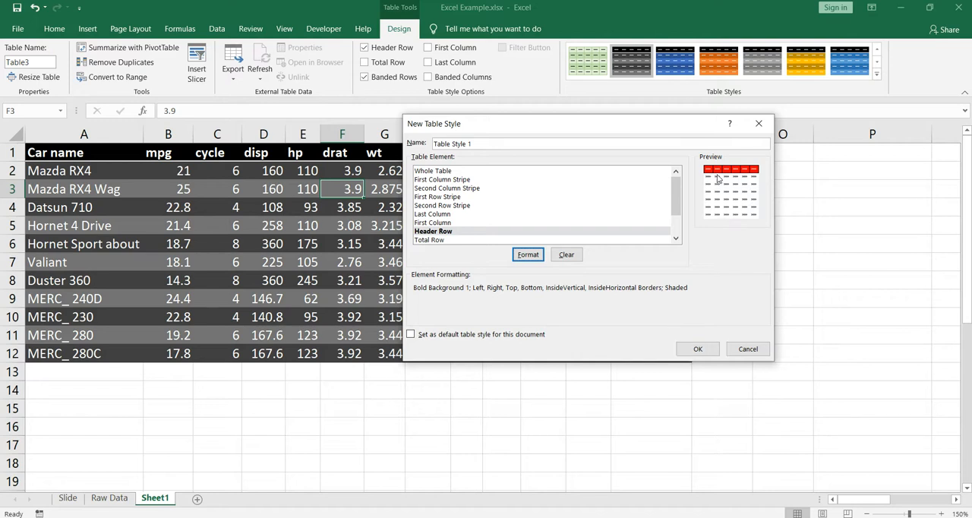
mouse_move(744, 176)
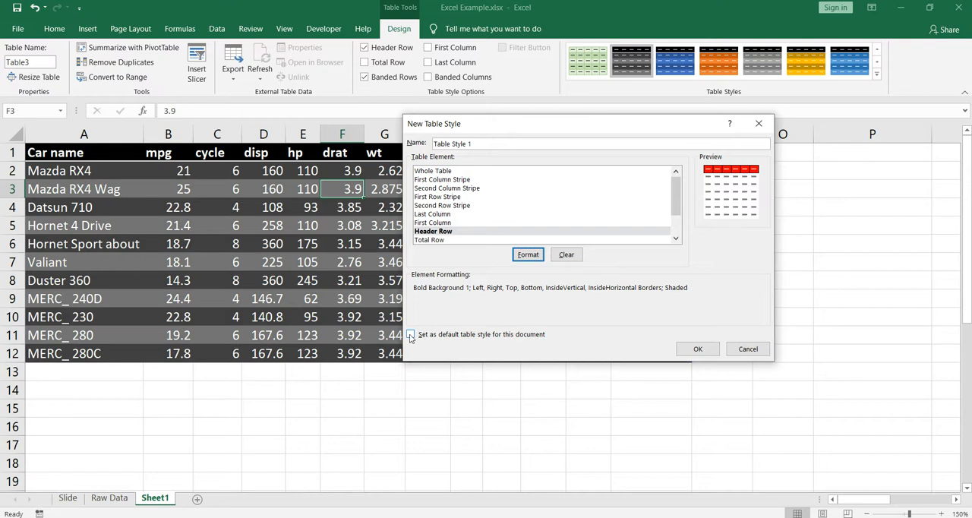
left_click(410, 334)
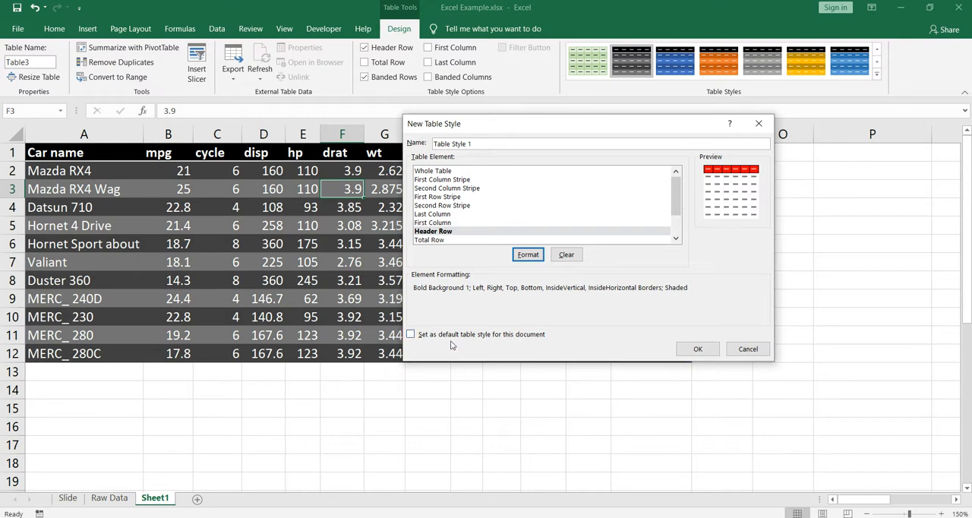
mouse_move(522, 343)
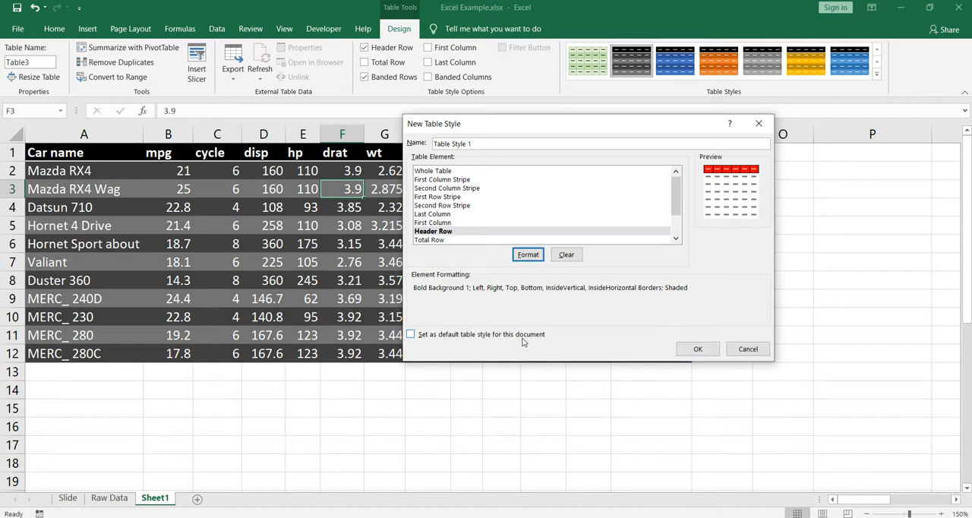
mouse_move(473, 338)
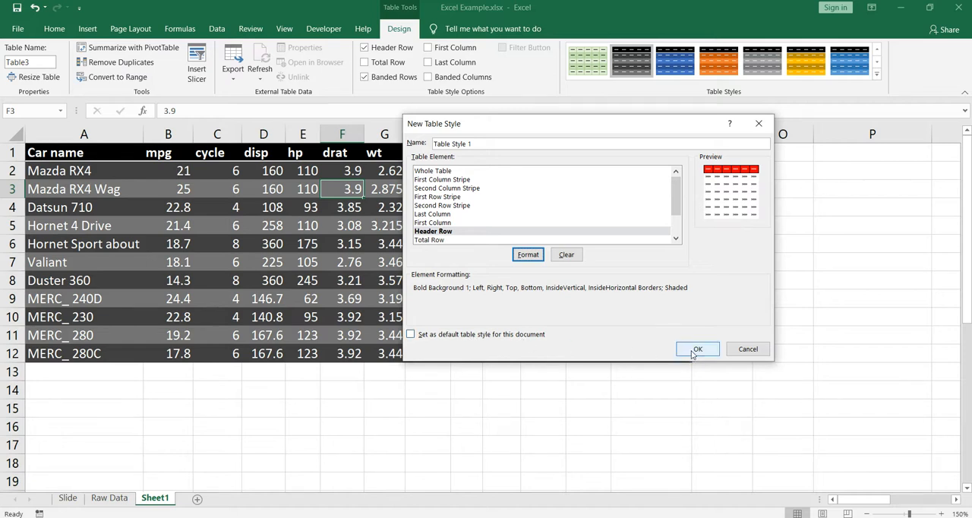
Step: Save custom Table Style 1 and expand the Table Styles gallery to pick it
left_click(697, 348)
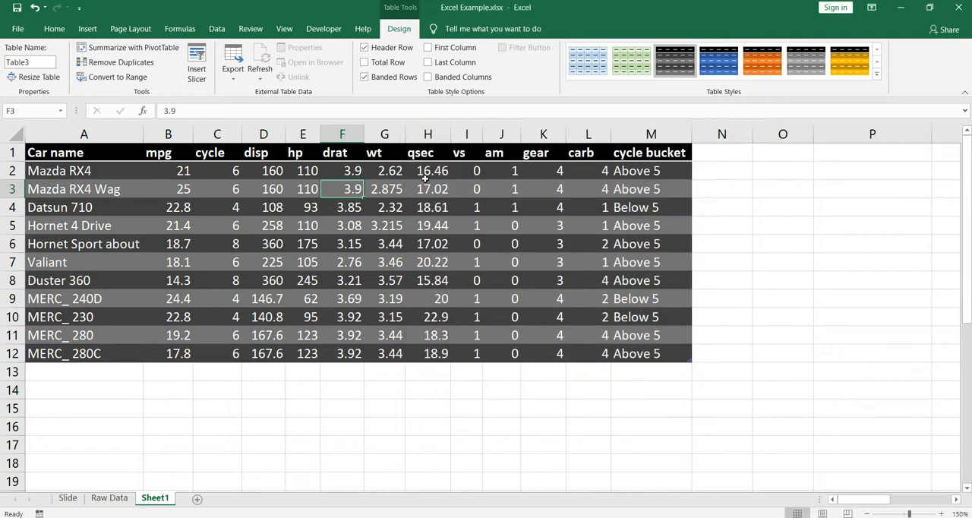
left_click(284, 28)
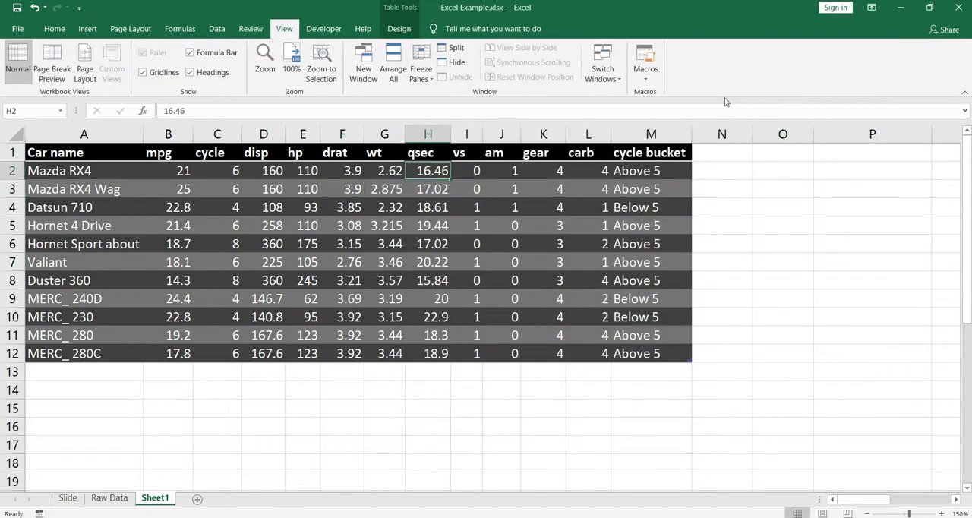
left_click(398, 28)
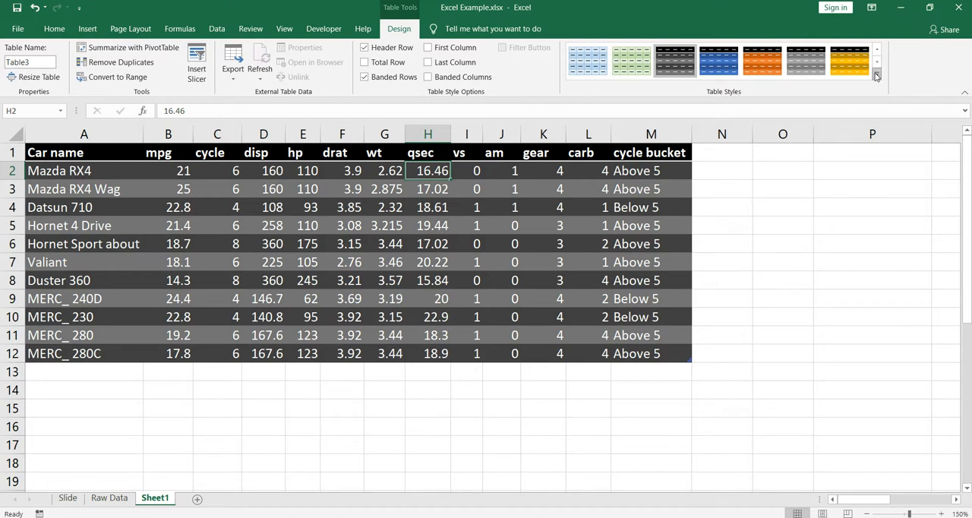
left_click(876, 75)
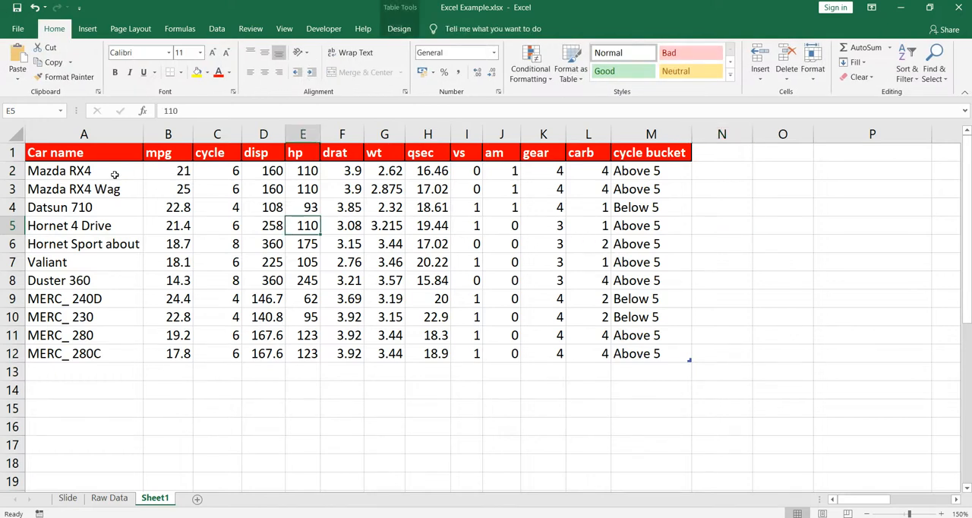
left_click(84, 153)
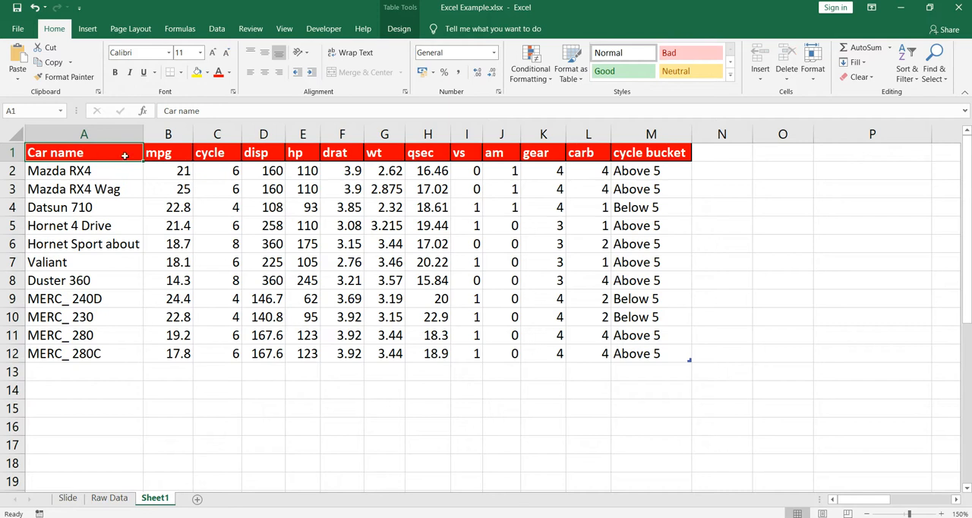
left_click(168, 152)
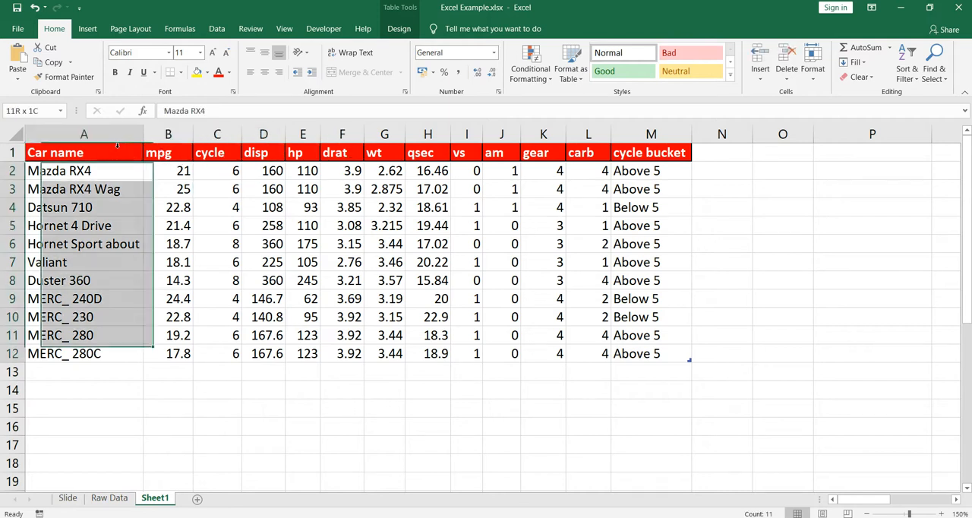
left_click(216, 152)
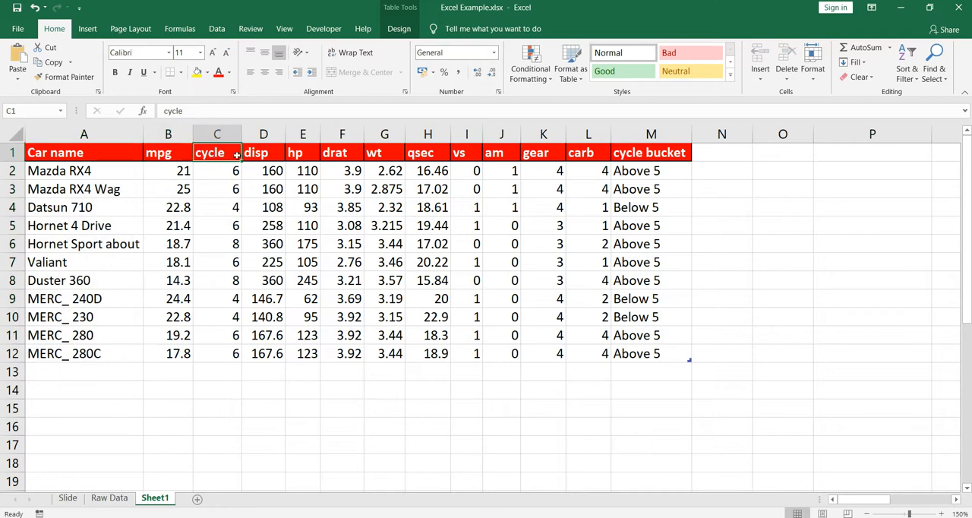
left_click(384, 153)
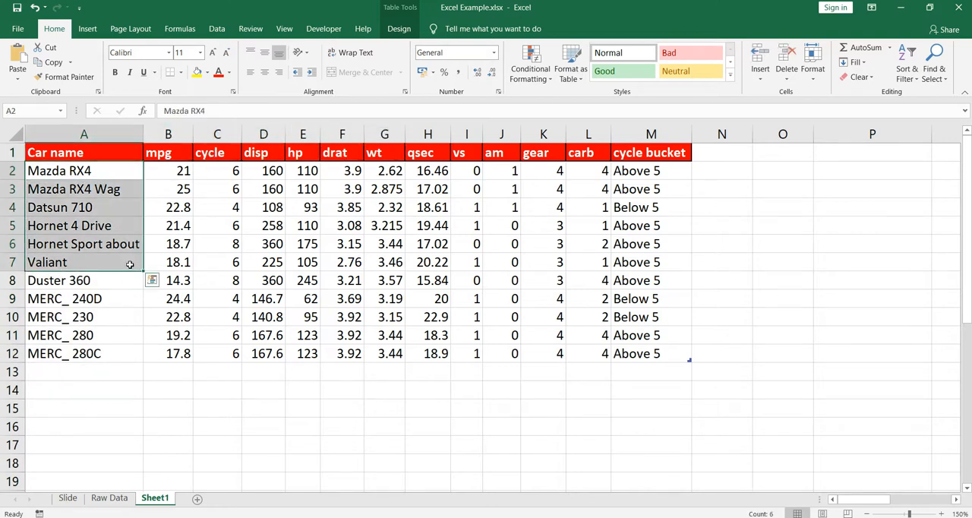
left_click(500, 206)
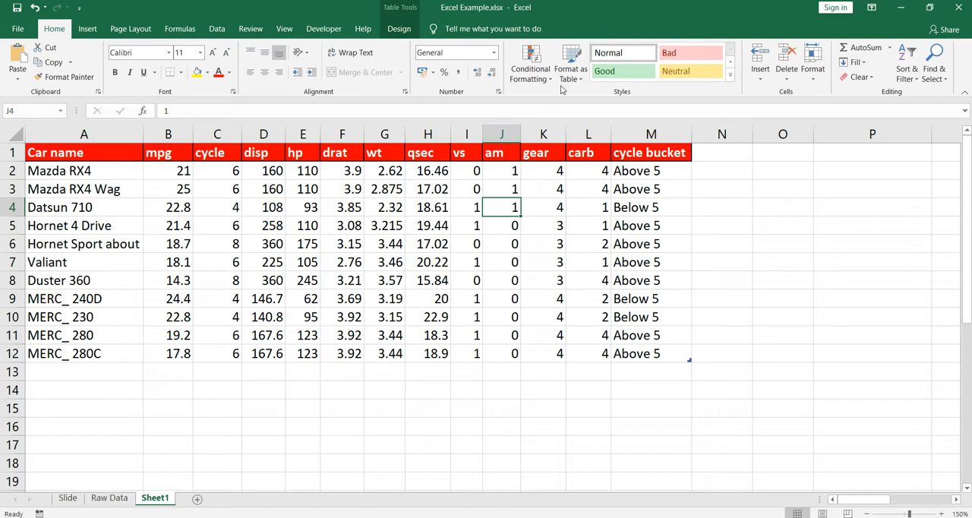
left_click(570, 65)
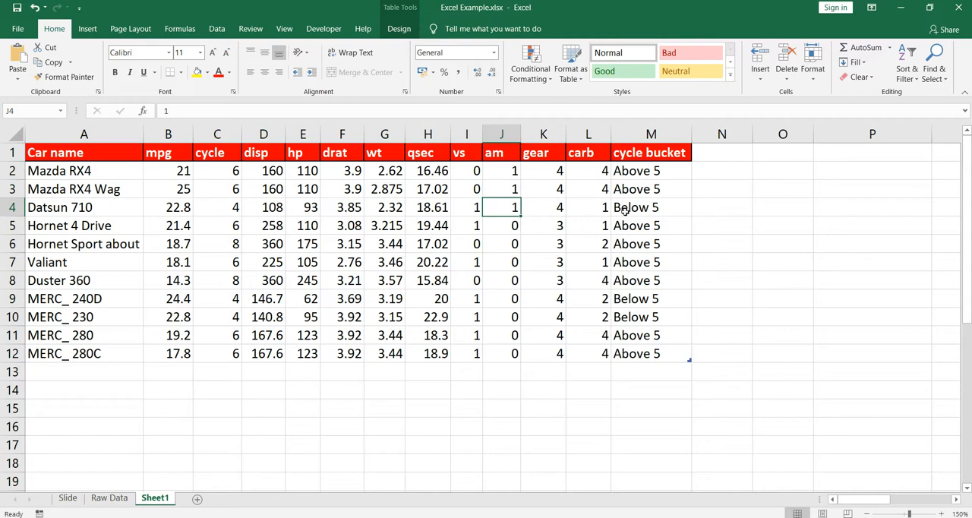
left_click(720, 206)
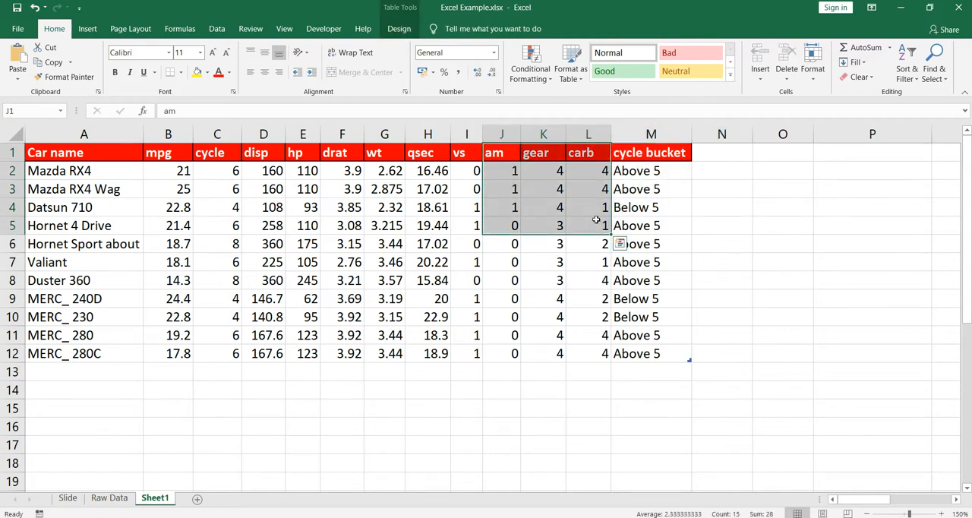
Step: Paste the copied am, gear and carb block (J1:L5) at cell O1
left_click(782, 170)
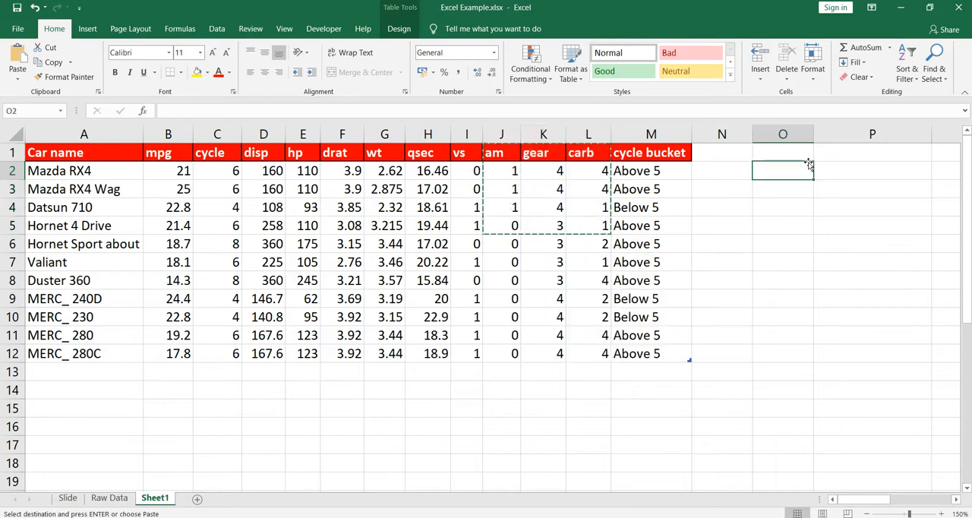
right_click(781, 152)
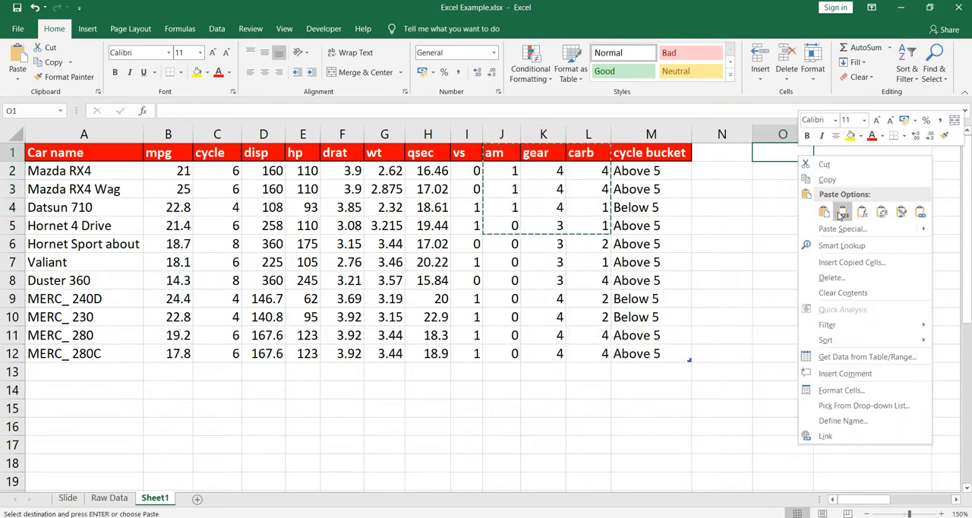
left_click(842, 211)
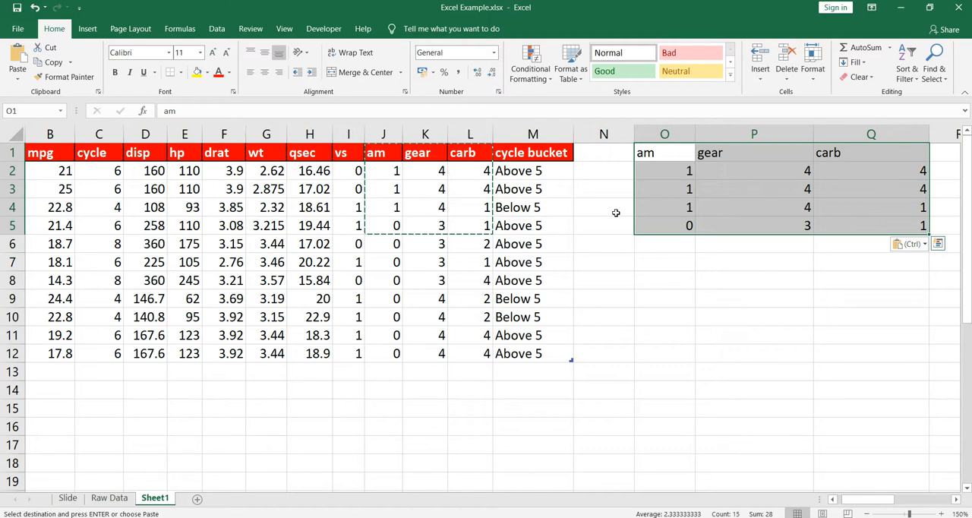
mouse_move(656, 176)
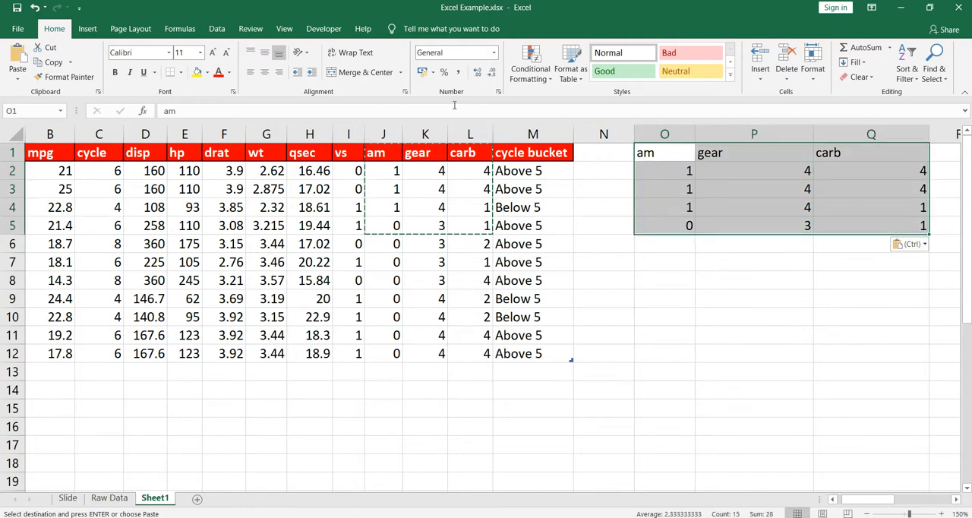
left_click(570, 64)
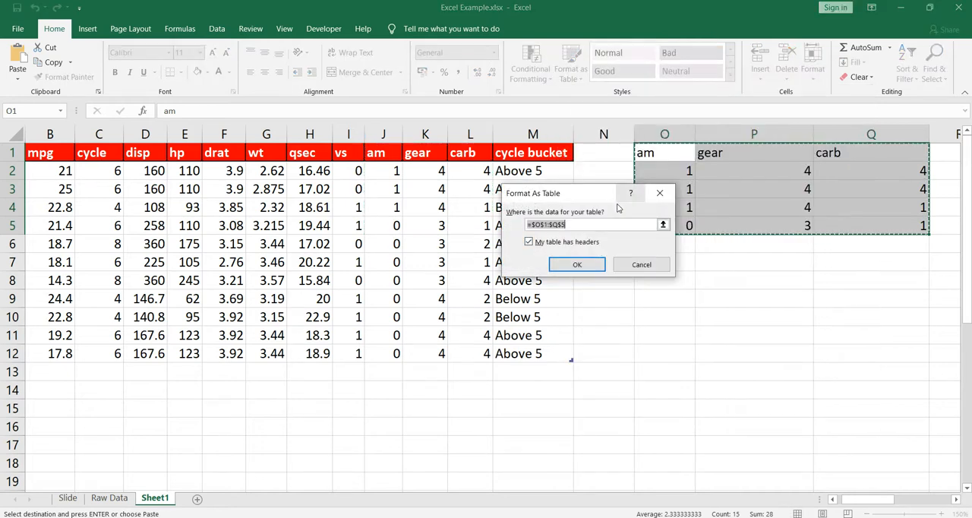
left_click(577, 264)
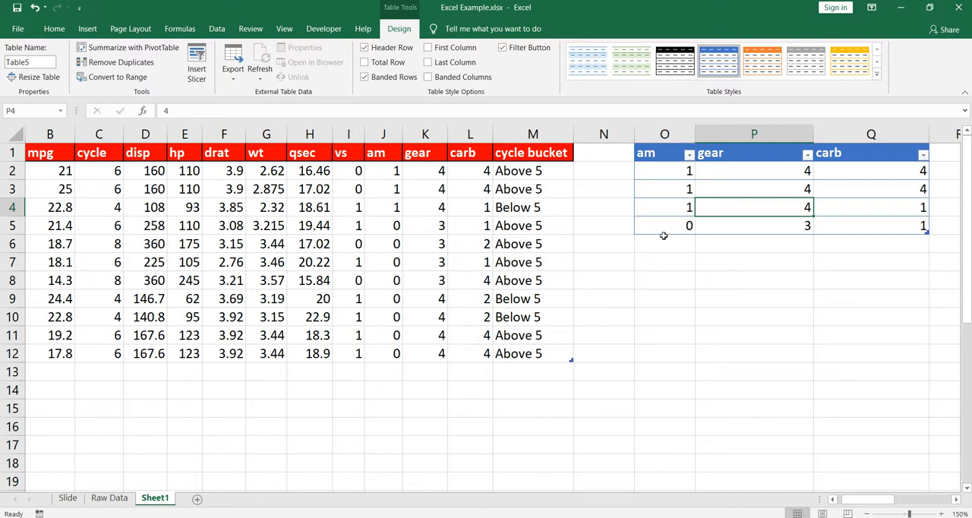
mouse_move(660, 168)
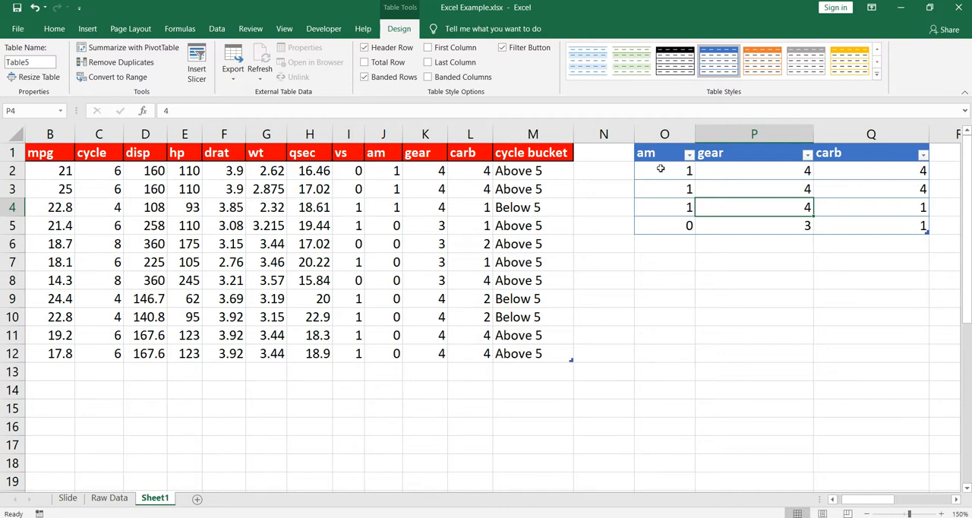
mouse_move(676, 225)
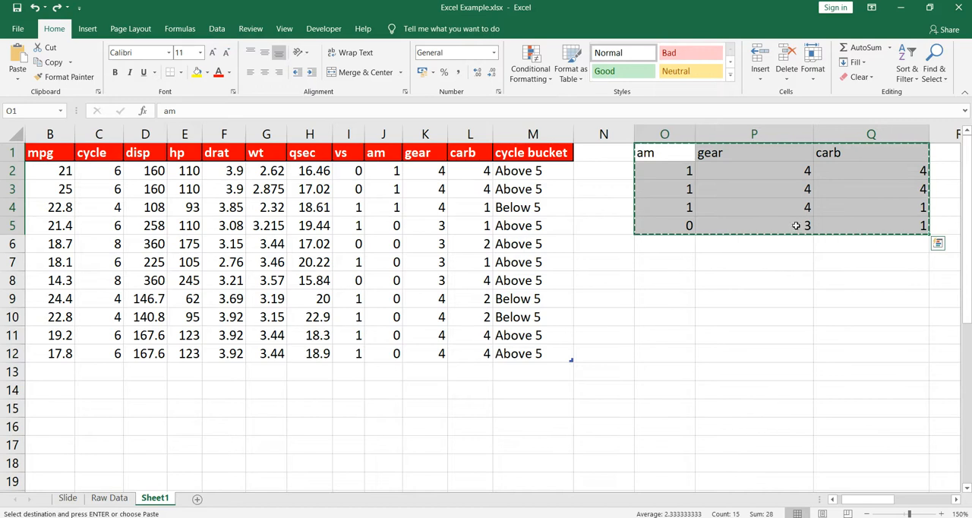
Step: Format the pasted am/gear/carb block as a table with an orange medium style and headers
left_click(570, 63)
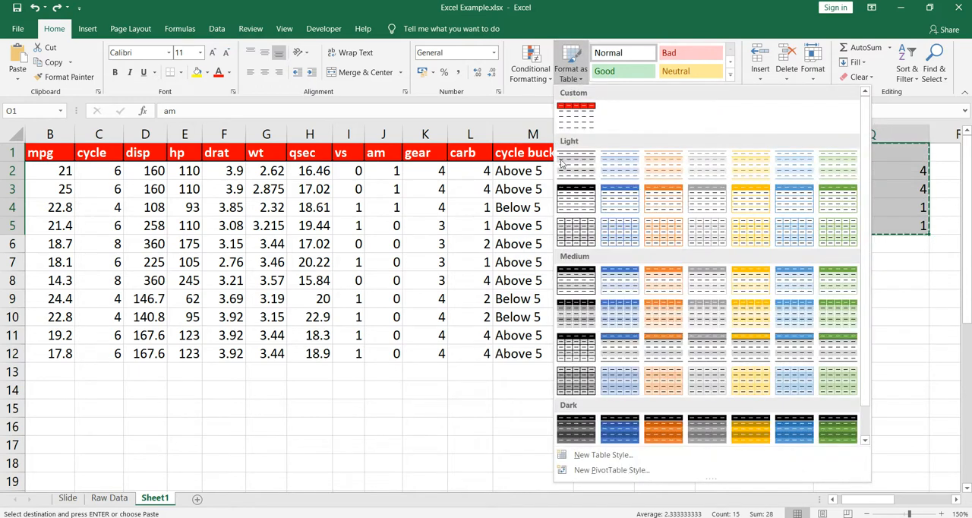
scroll("down", 3)
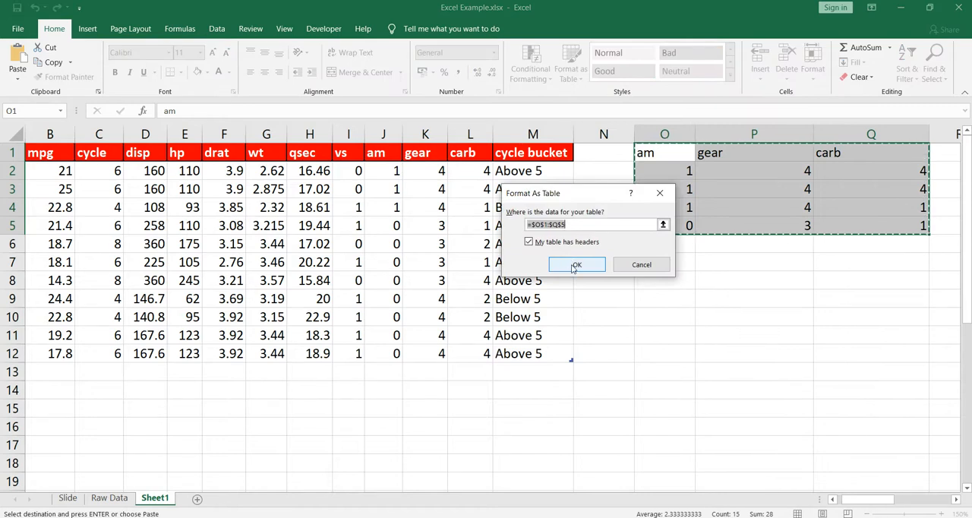
left_click(576, 264)
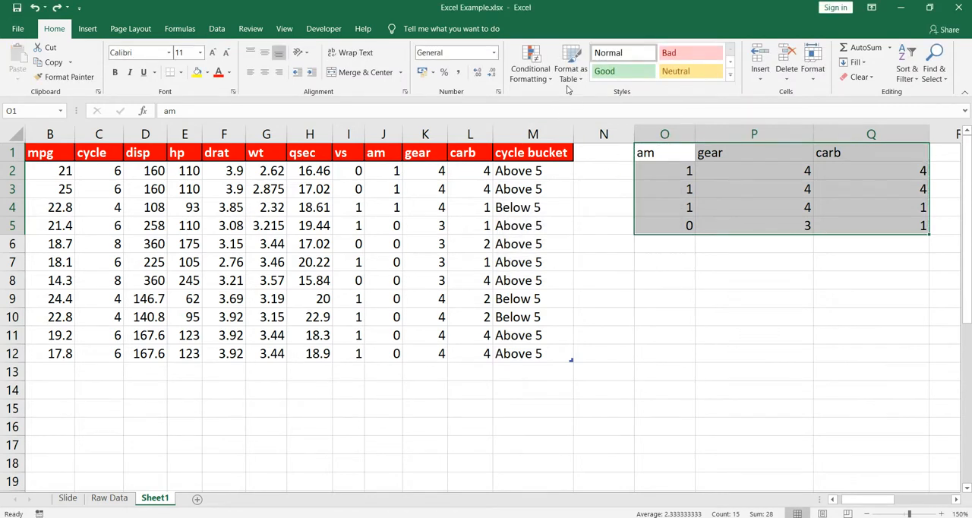
left_click(571, 63)
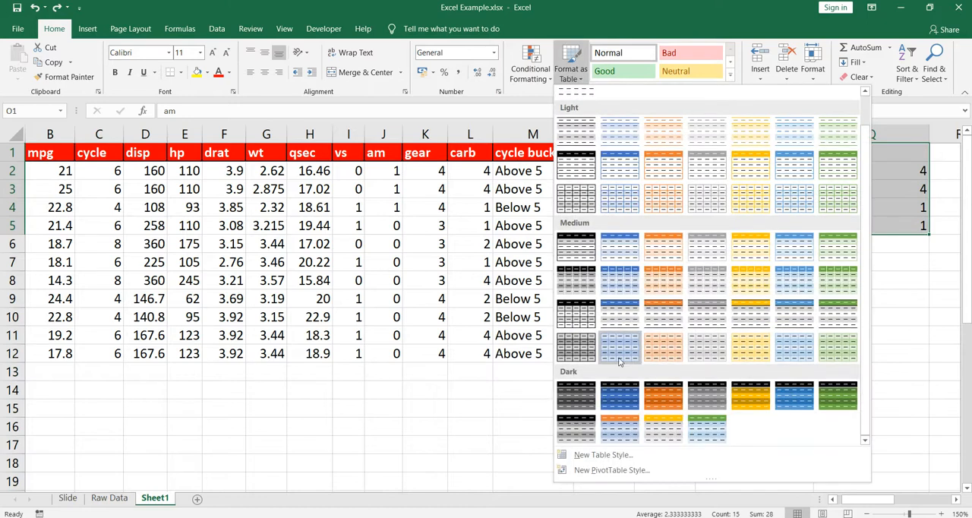
left_click(618, 348)
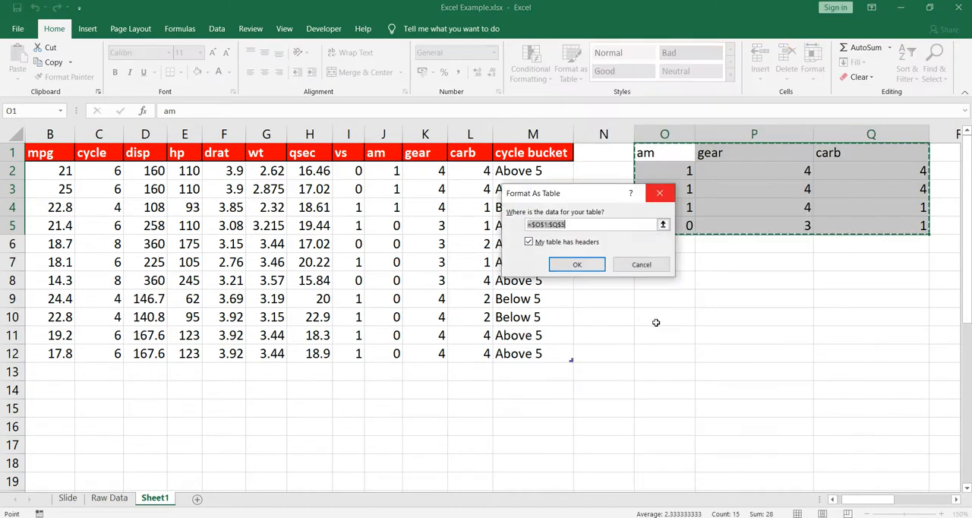
left_click(576, 264)
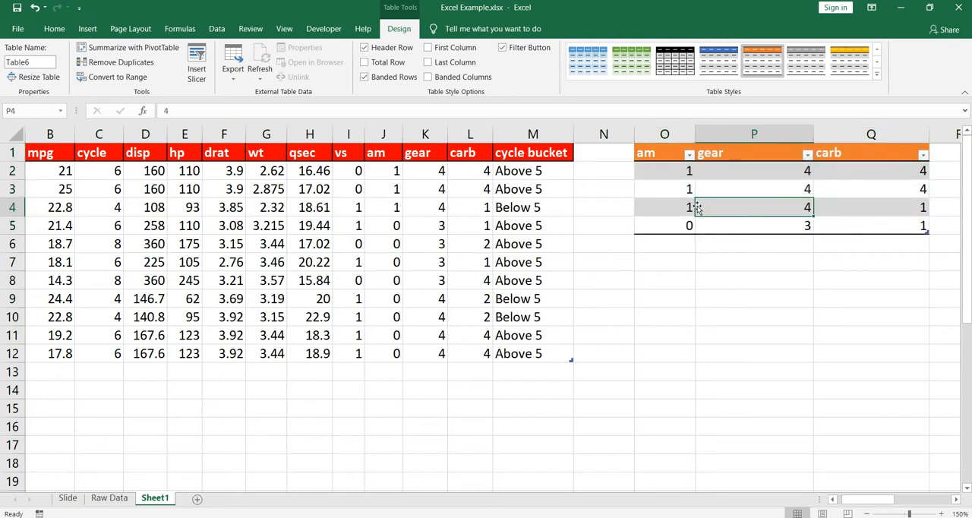
mouse_move(561, 337)
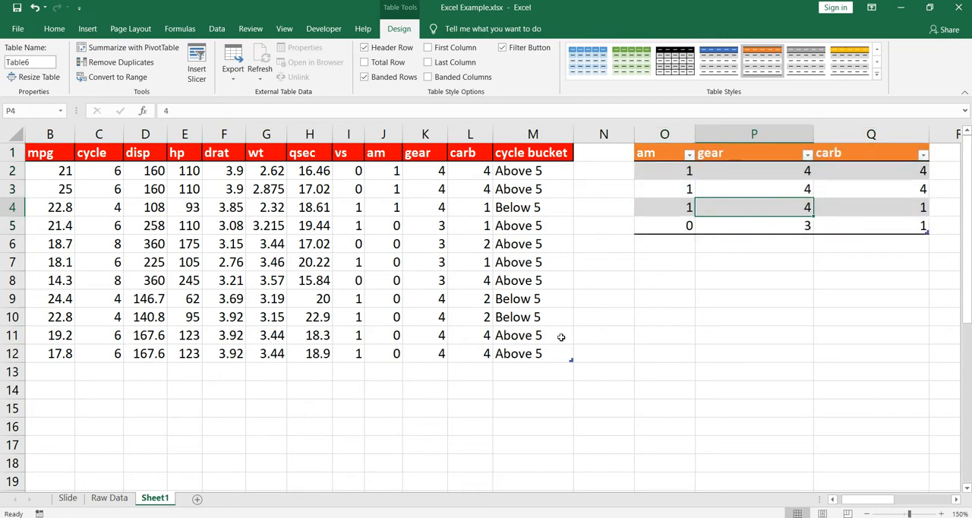
mouse_move(464, 262)
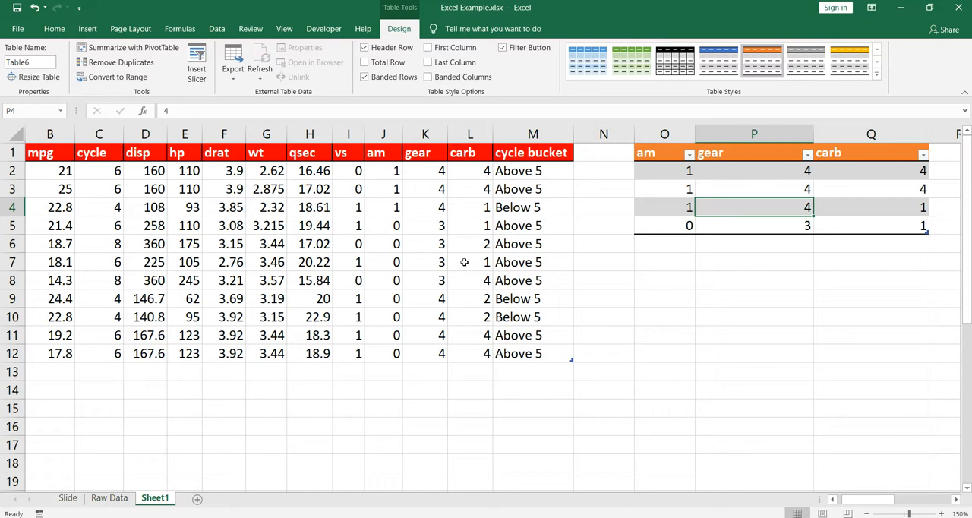
left_click(469, 261)
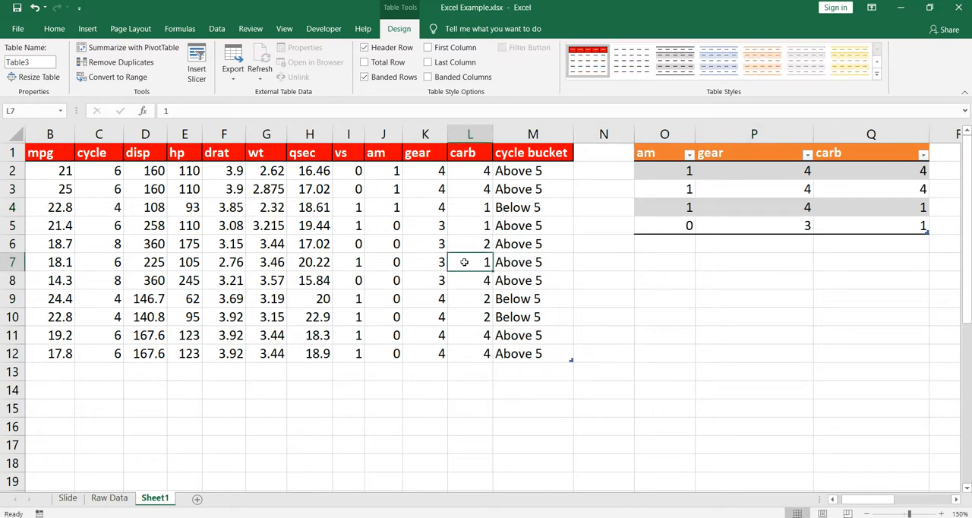